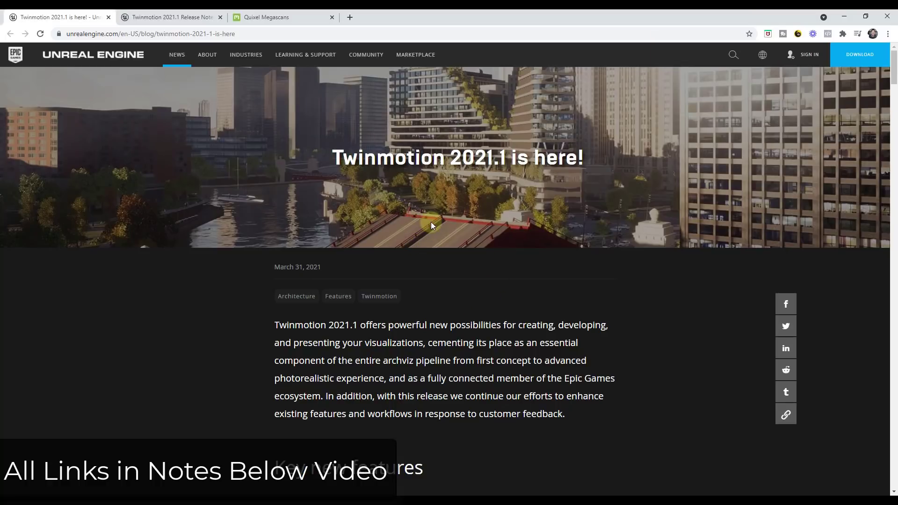
mouse_move(530, 252)
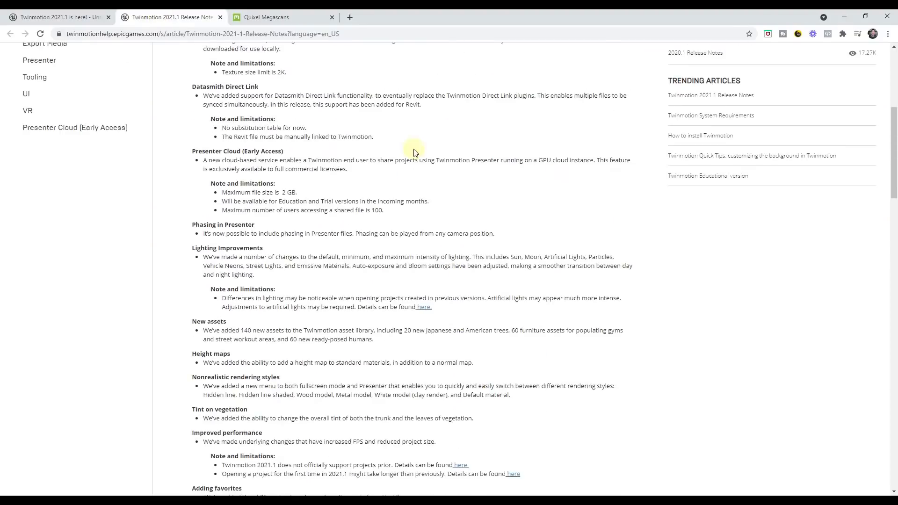
Step: Scroll to Key new features and slide the comparison toward the Unreal Engine render
scroll("up", 3)
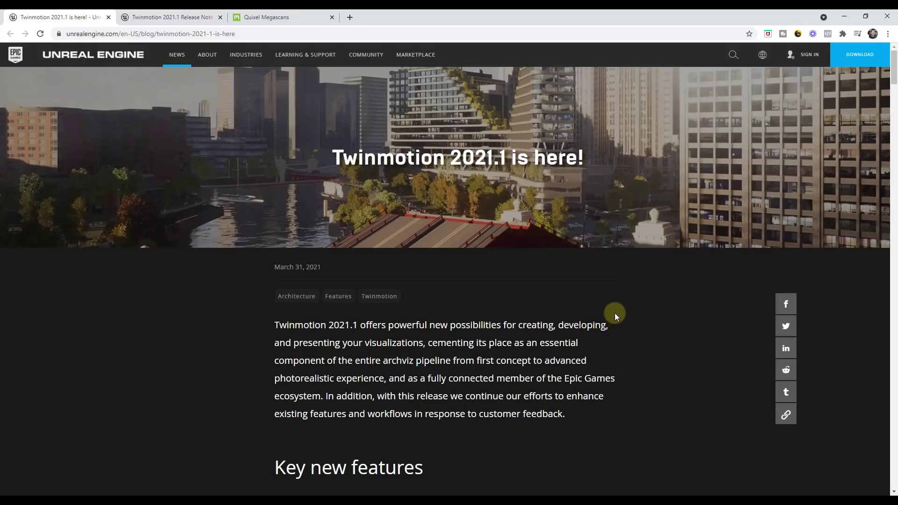
scroll("down", 3)
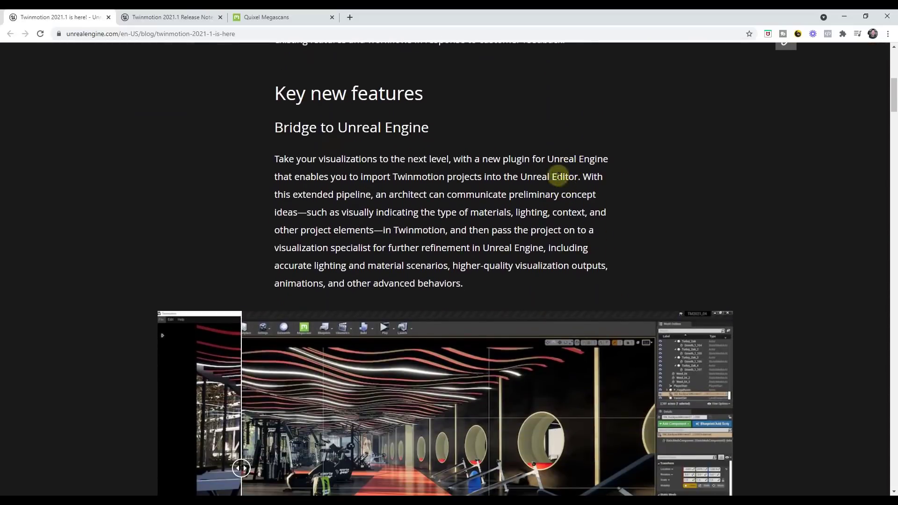
scroll("down", 3)
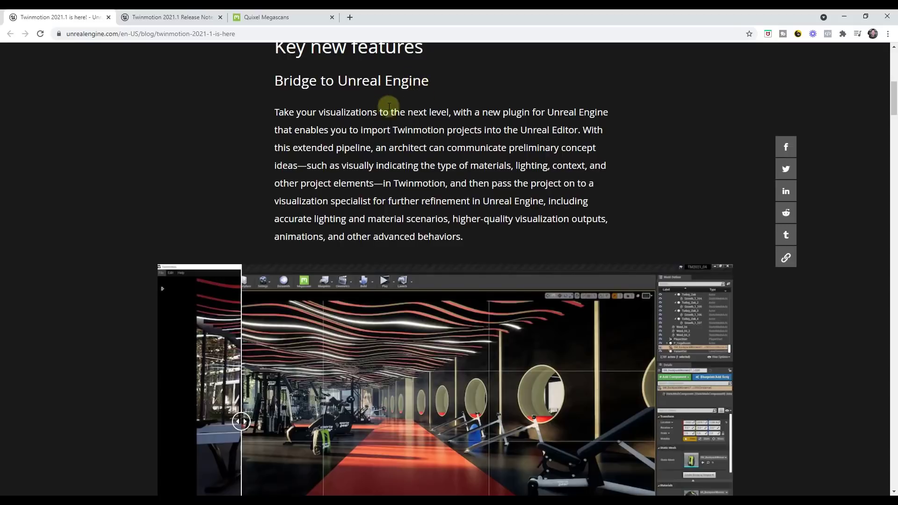
mouse_move(522, 117)
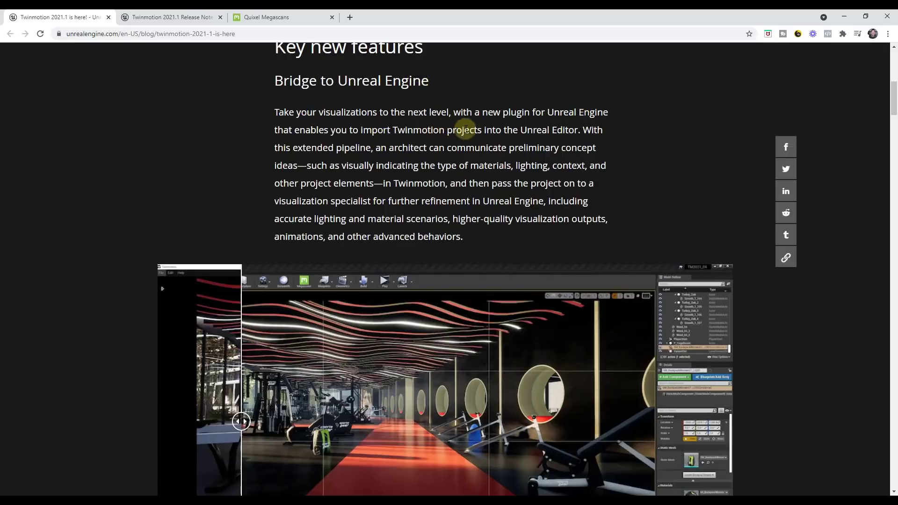
scroll("down", 3)
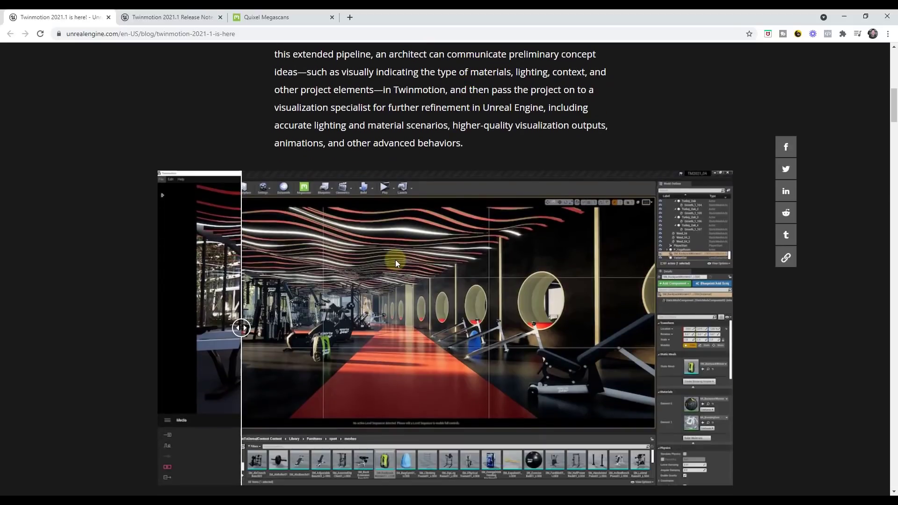
mouse_move(226, 292)
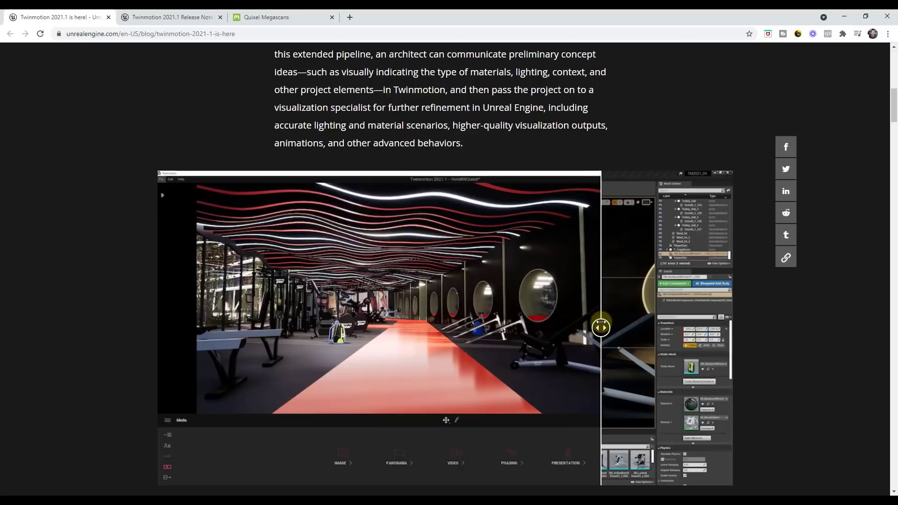
mouse_move(439, 319)
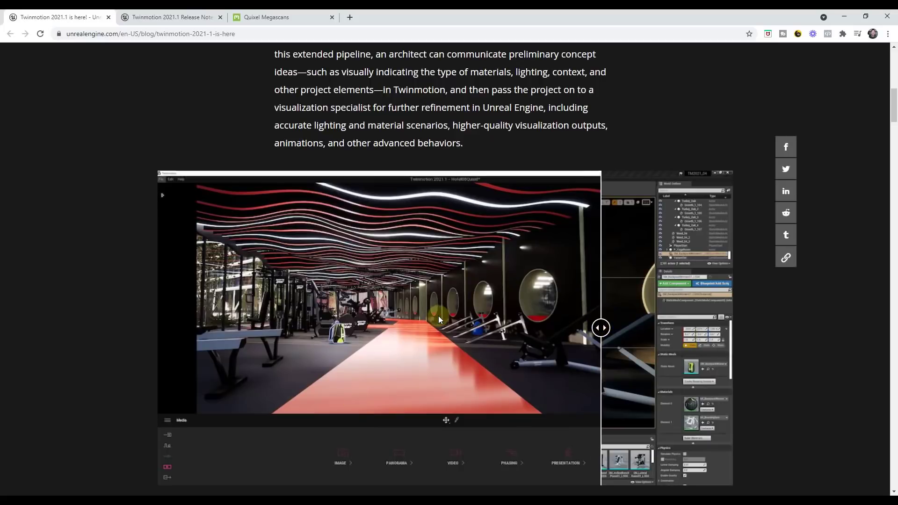
mouse_move(437, 333)
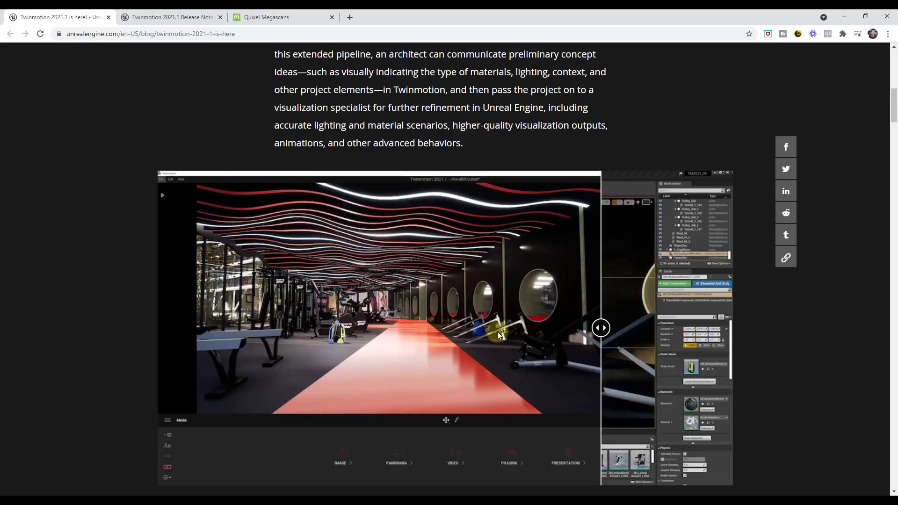
mouse_move(308, 323)
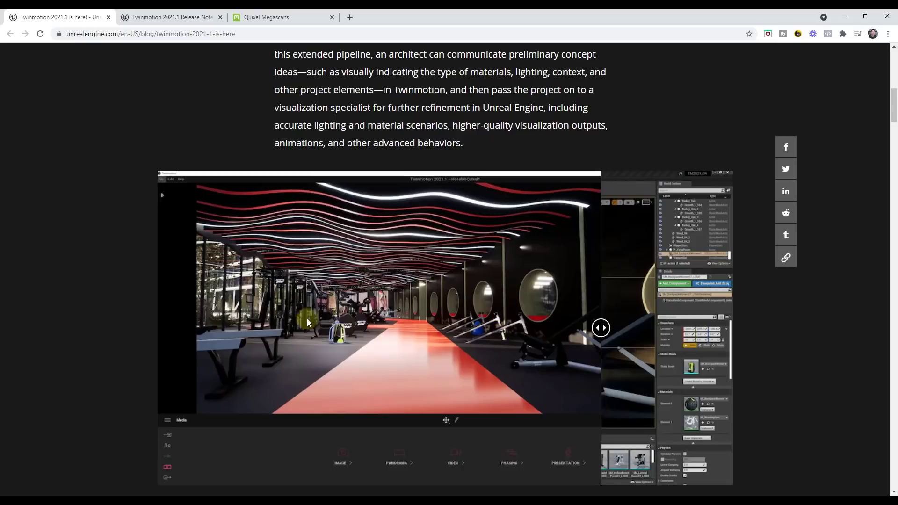
left_click_drag(601, 328, 239, 328)
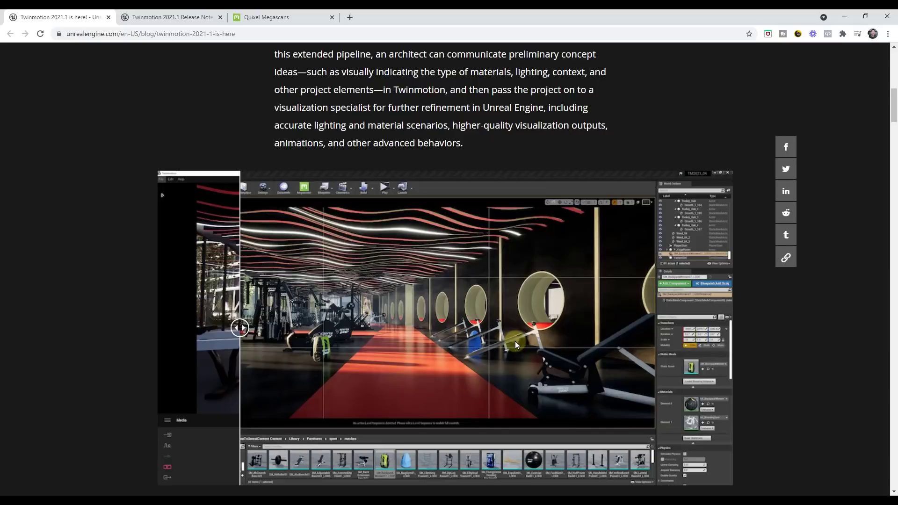
mouse_move(533, 378)
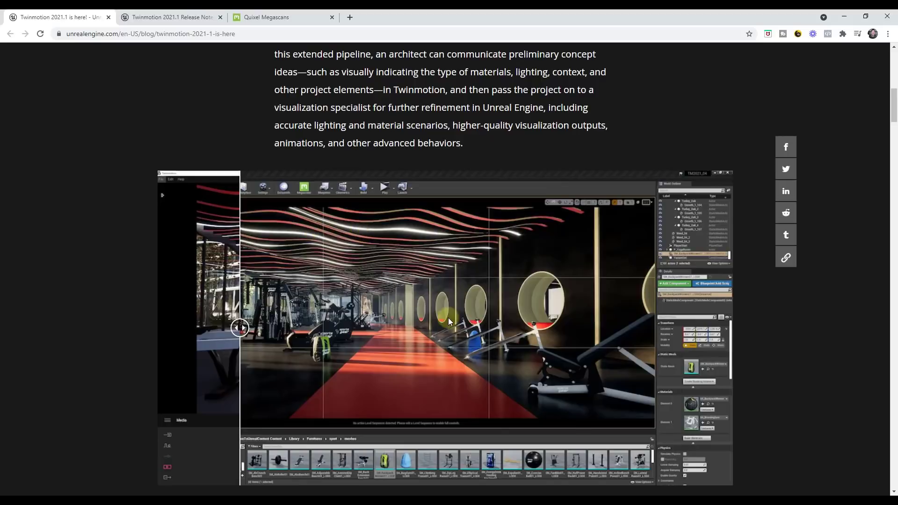
Step: Scroll past the Bridge image and nudge the slider back toward the Twinmotion render
scroll("down", 3)
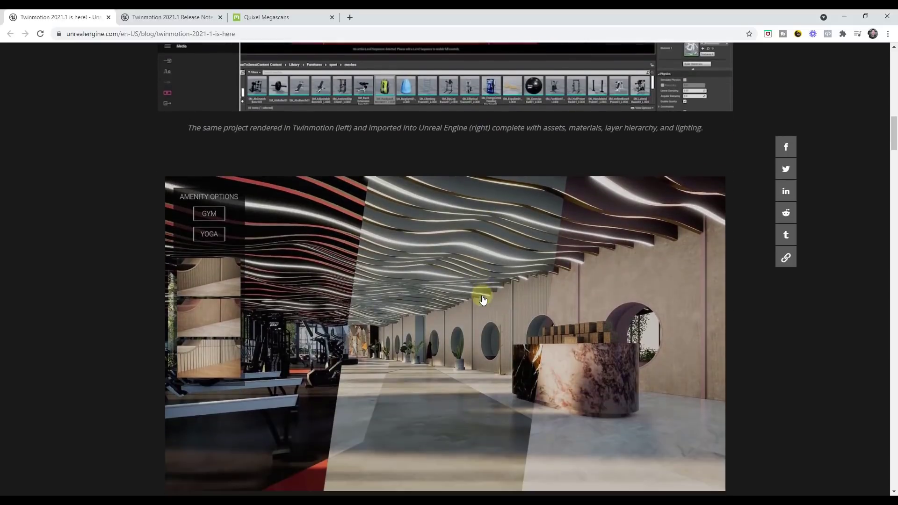
scroll("down", 3)
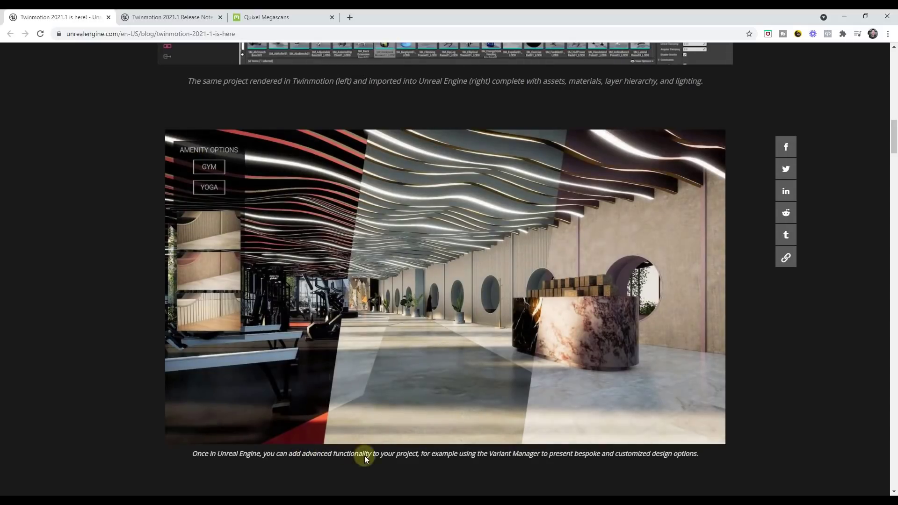
mouse_move(423, 457)
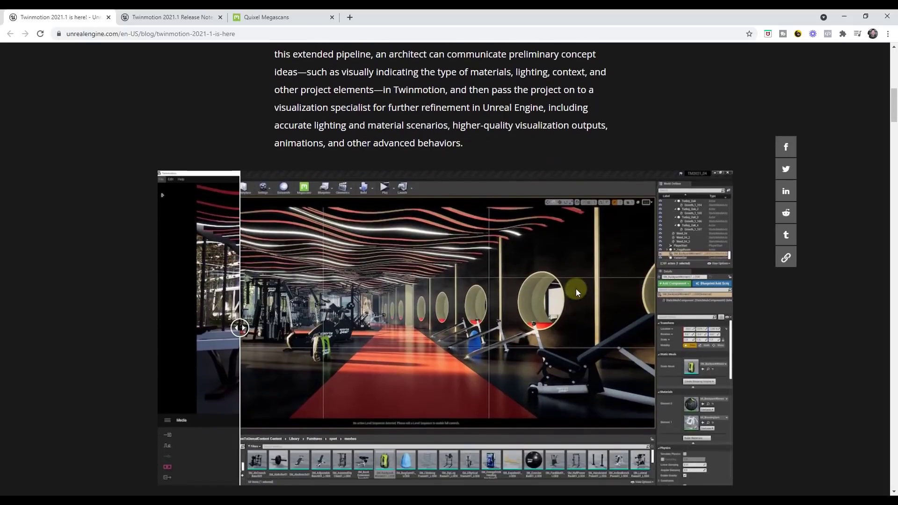
scroll("down", 3)
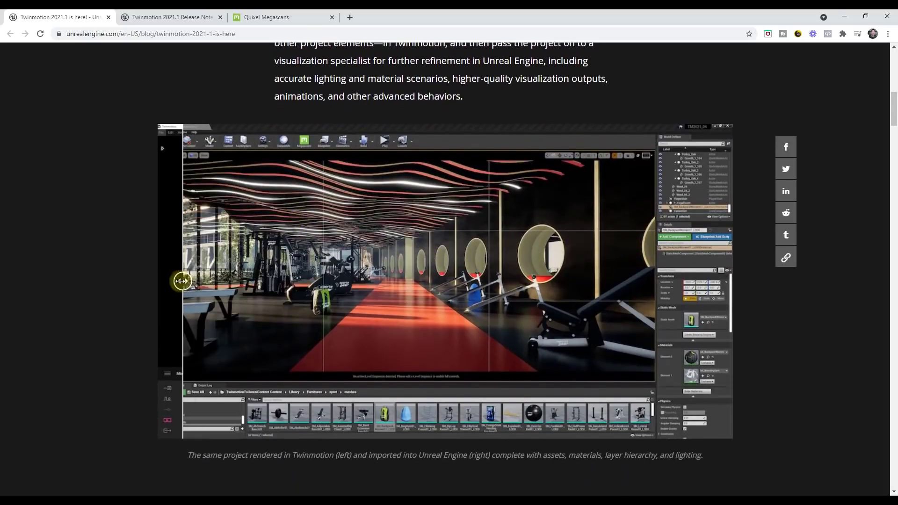
left_click_drag(182, 281, 253, 281)
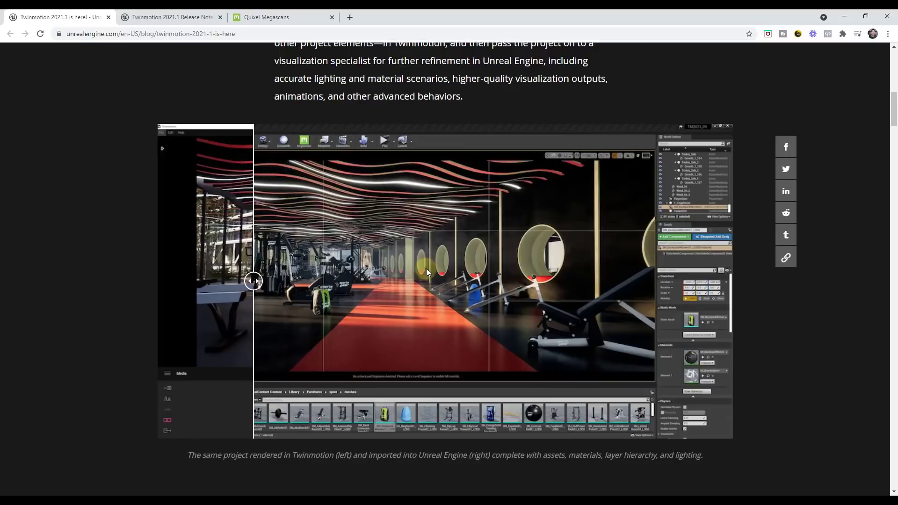
scroll("up", 3)
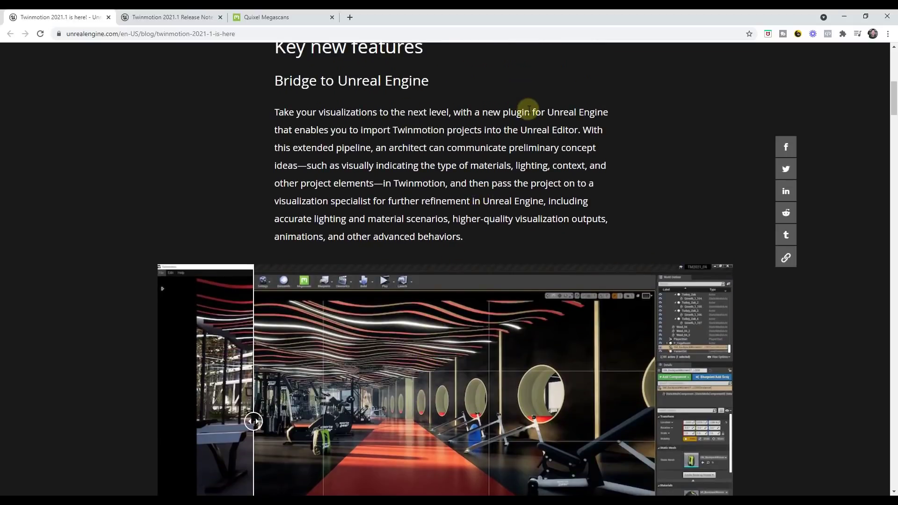
mouse_move(532, 183)
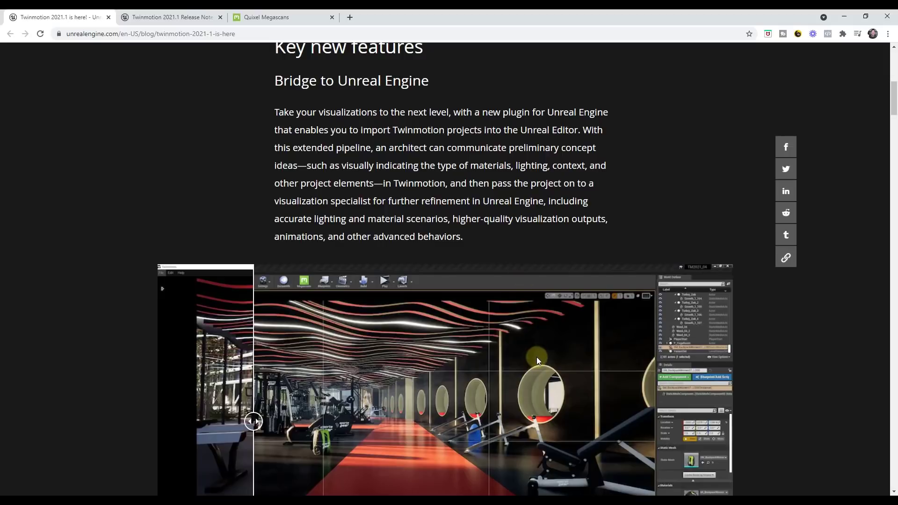
scroll("down", 3)
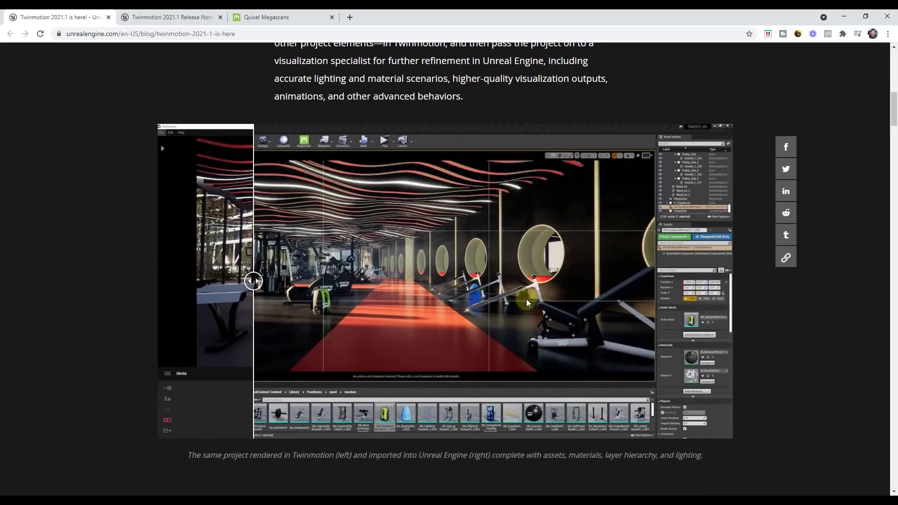
Step: Scroll past the Variant Manager image to Presenter Cloud Early Access
scroll("down", 3)
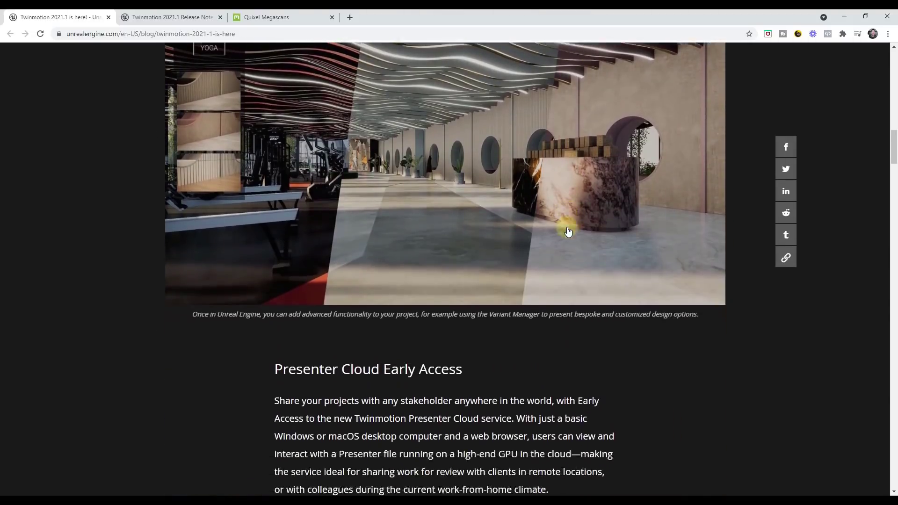
scroll("down", 3)
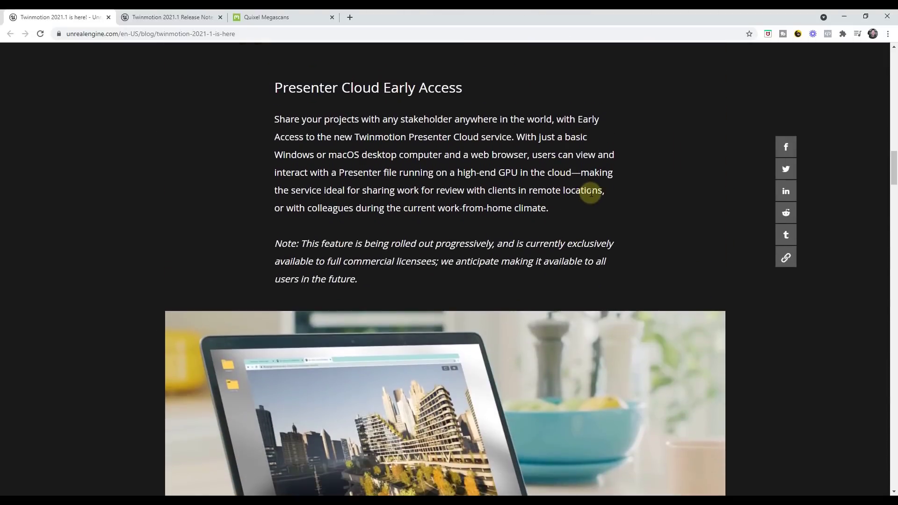
mouse_move(596, 184)
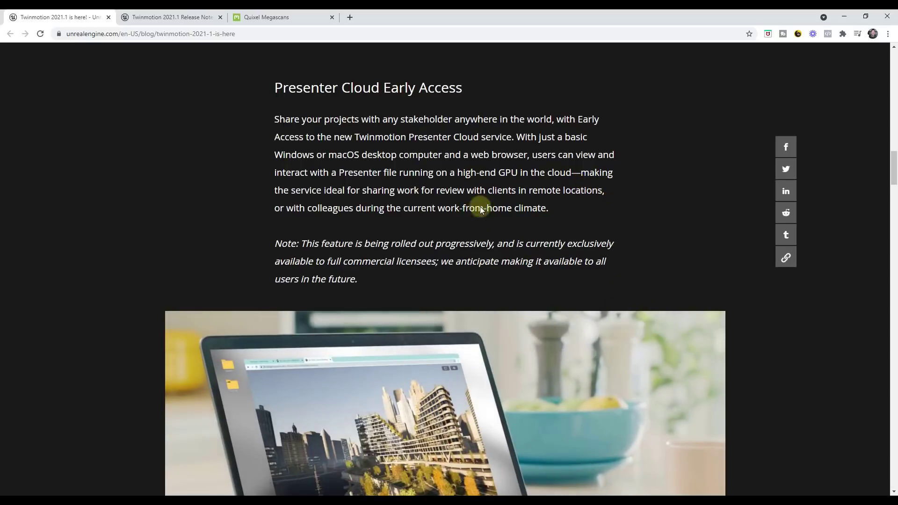
mouse_move(348, 155)
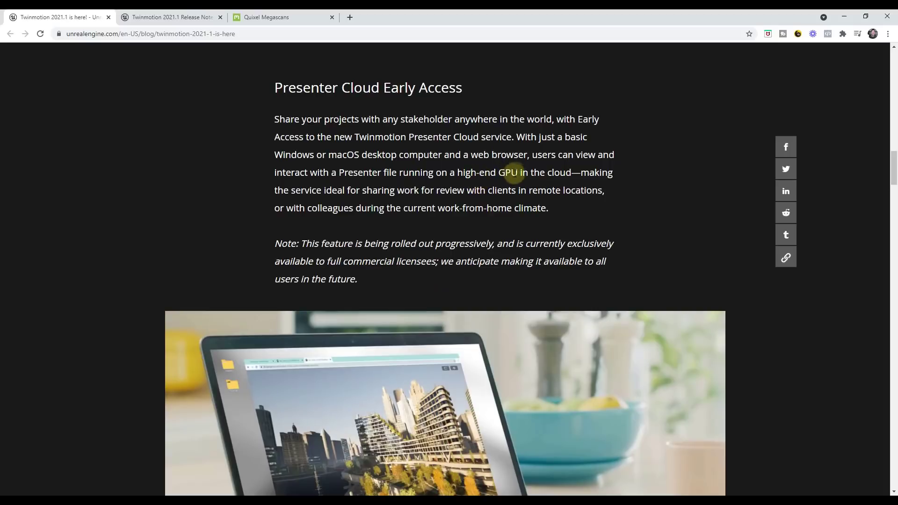
scroll("down", 3)
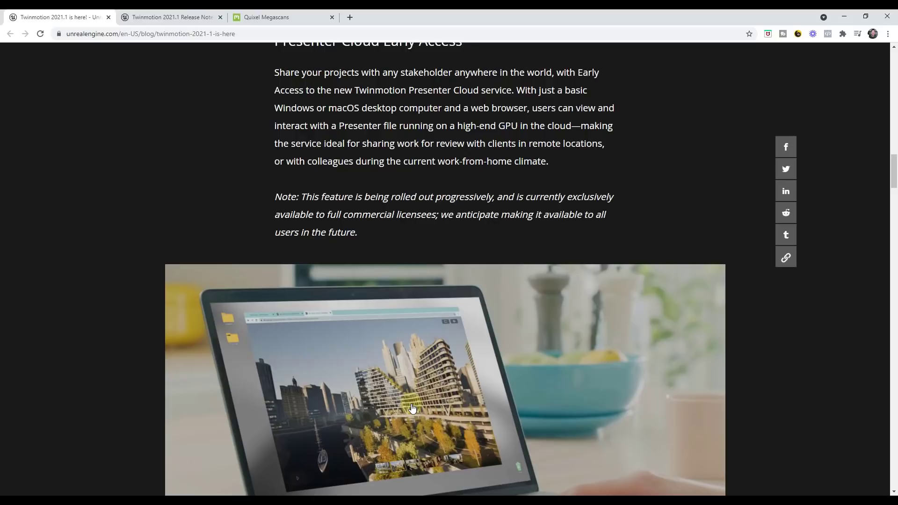
mouse_move(423, 388)
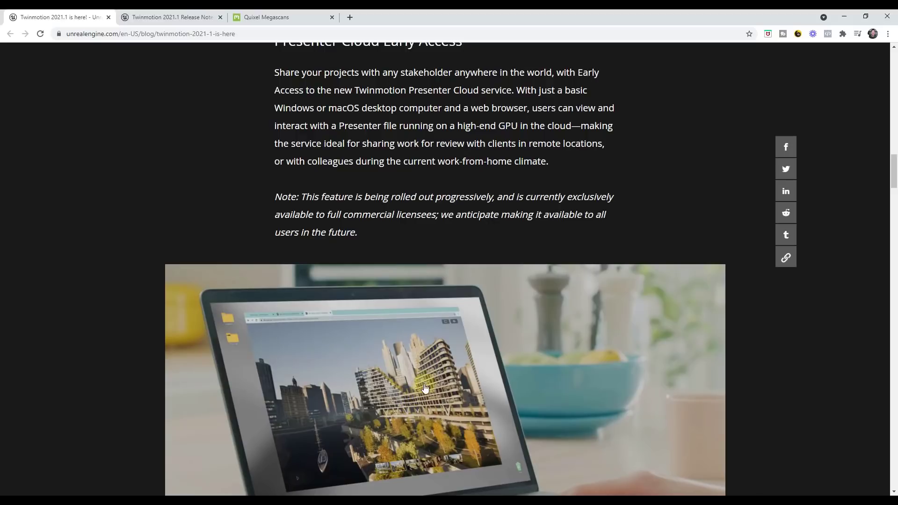
mouse_move(593, 487)
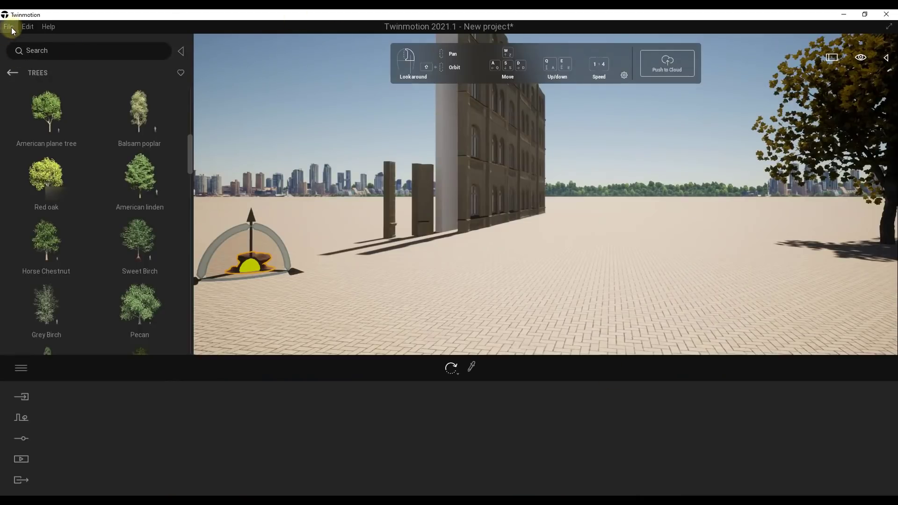
left_click(8, 26)
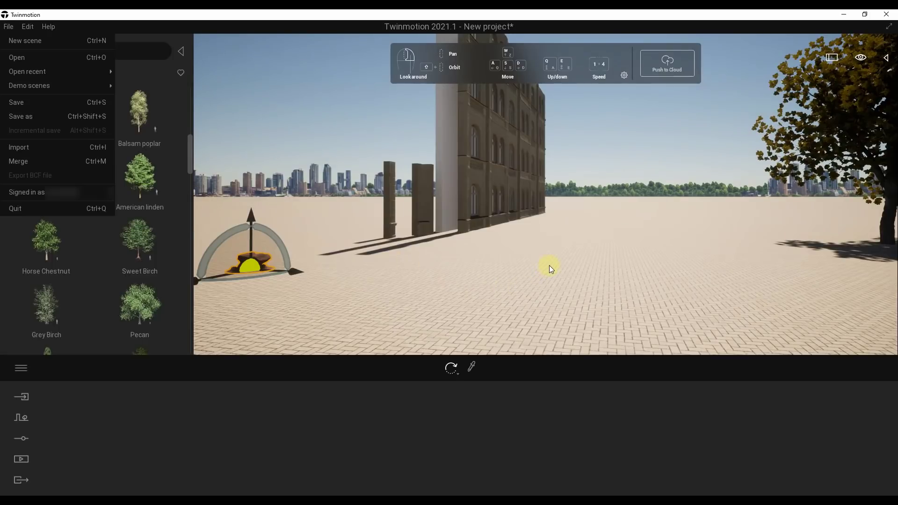
mouse_move(648, 90)
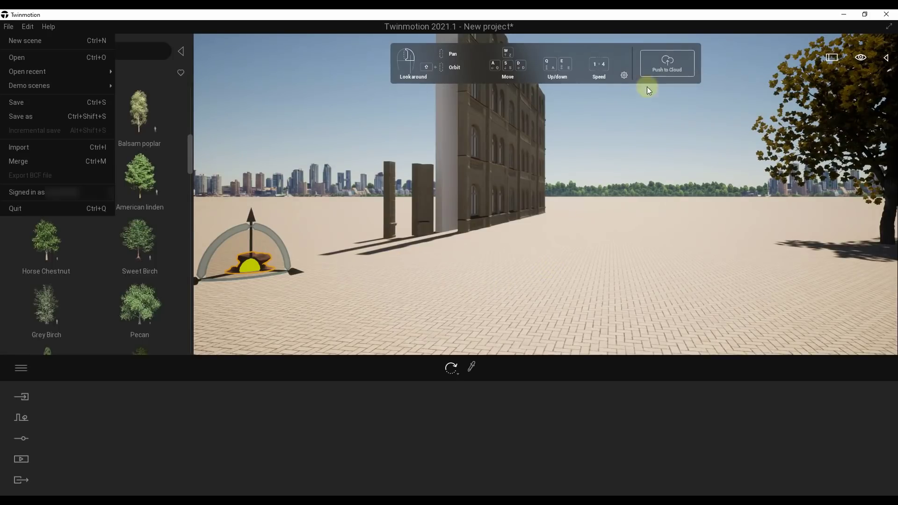
mouse_move(669, 62)
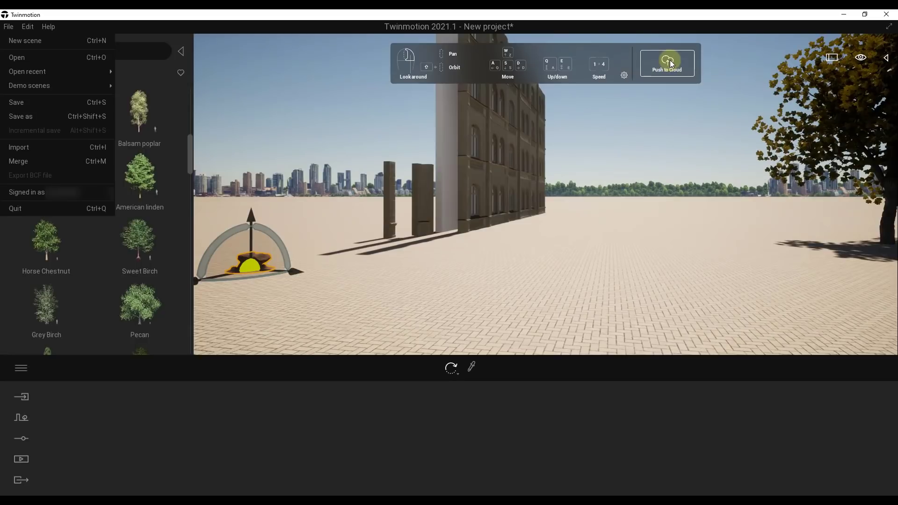
mouse_move(641, 298)
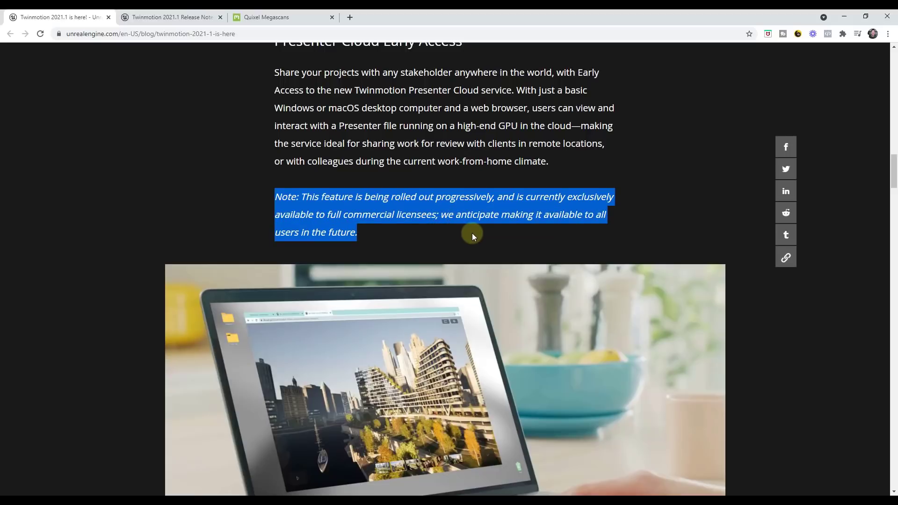
Step: Scroll past the Presenter Cloud licensing note to the Megascans section
scroll("up", 3)
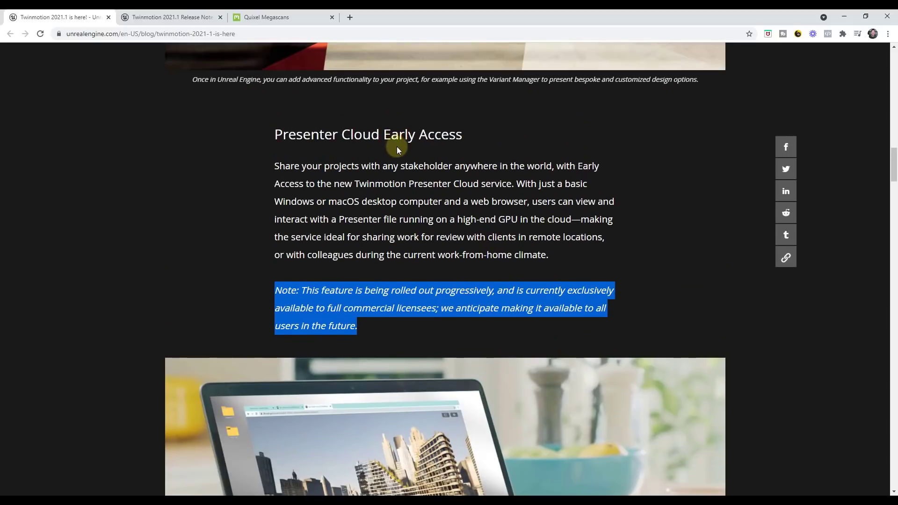
scroll("down", 3)
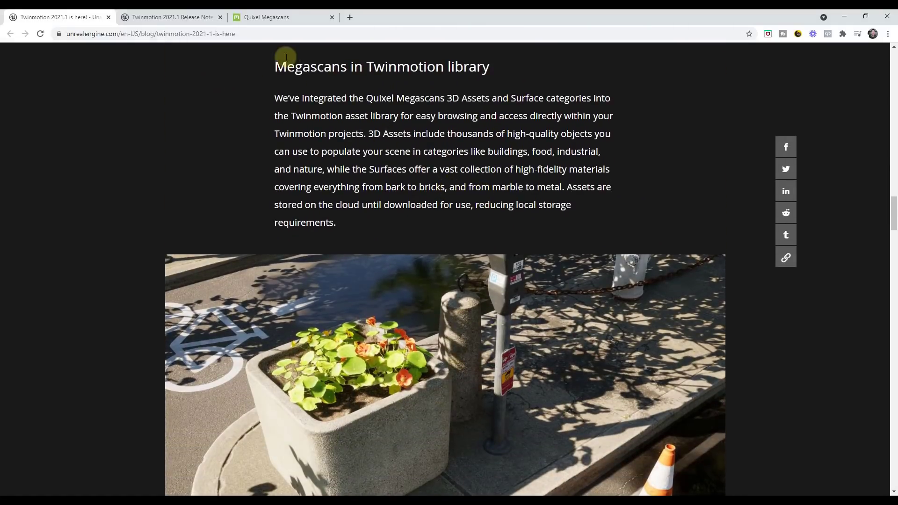
mouse_move(458, 103)
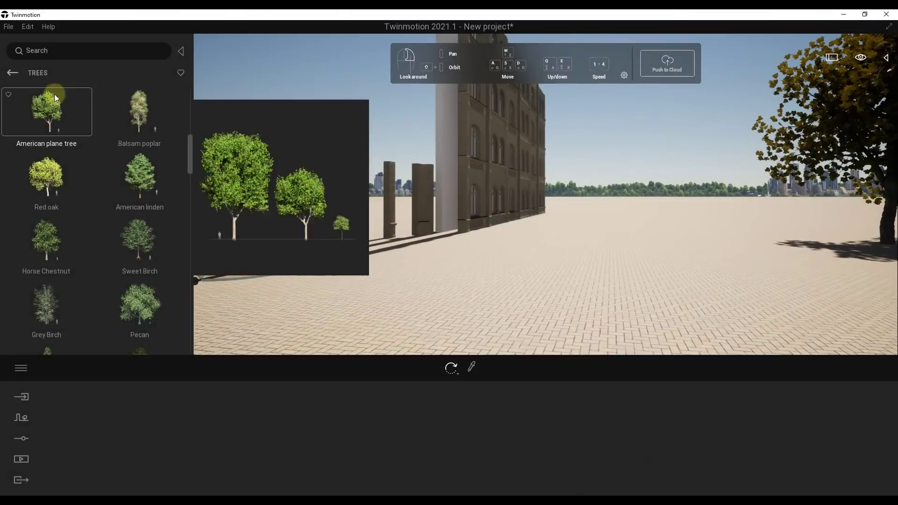
Step: Browse Quixel Megascans 3D assets like concrete ceiling beams, then wooden board surfaces
left_click(11, 73)
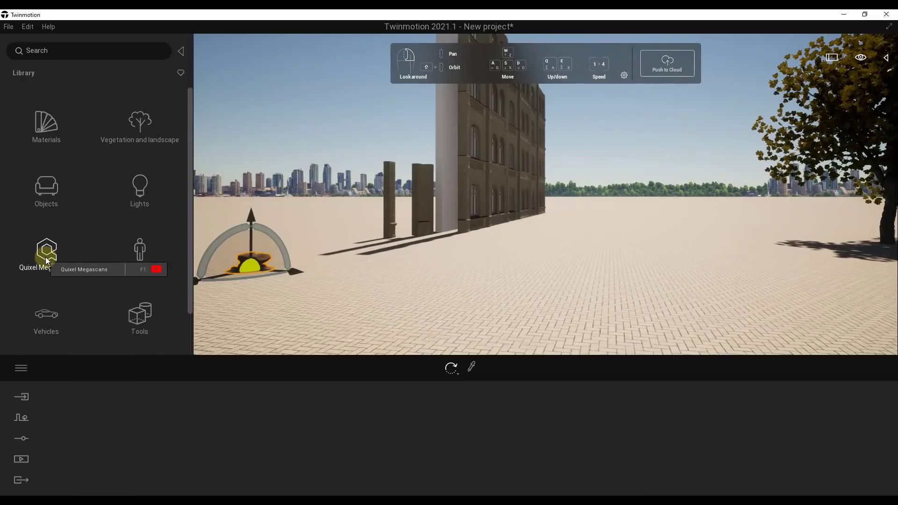
left_click(46, 252)
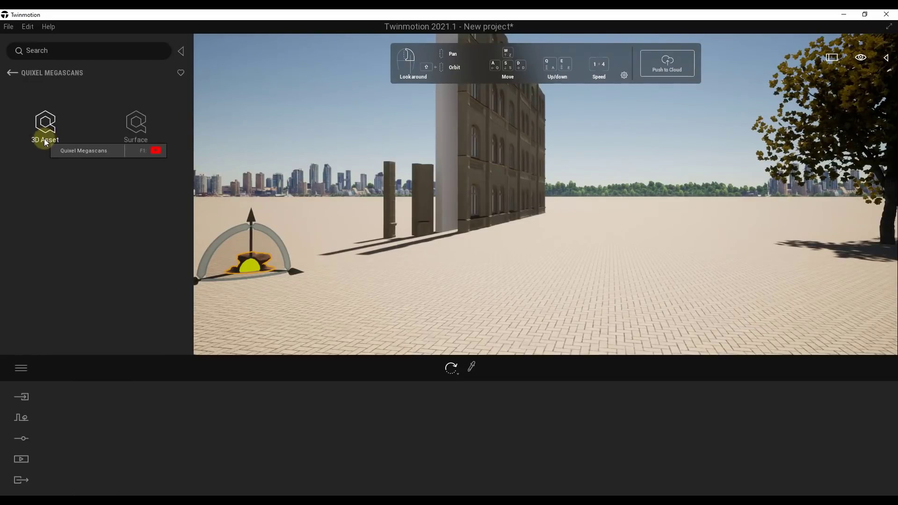
left_click(45, 123)
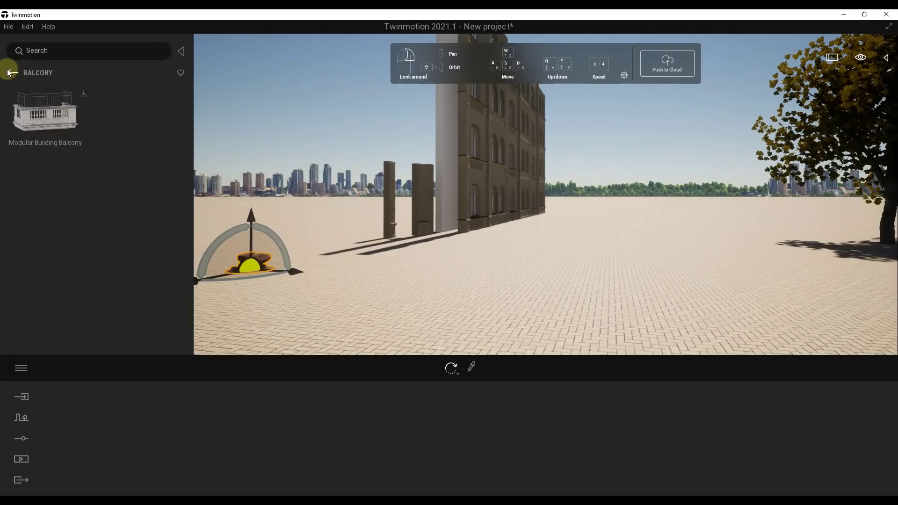
left_click(10, 73)
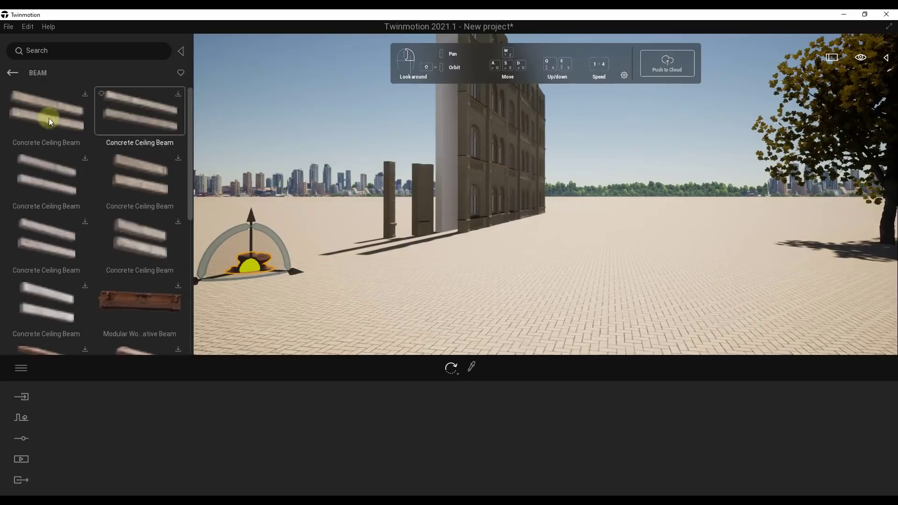
left_click(11, 73)
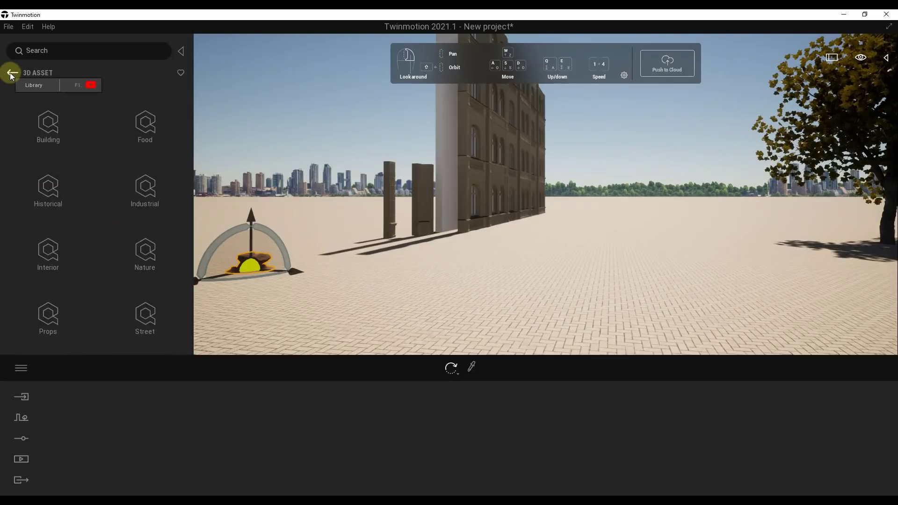
left_click(48, 126)
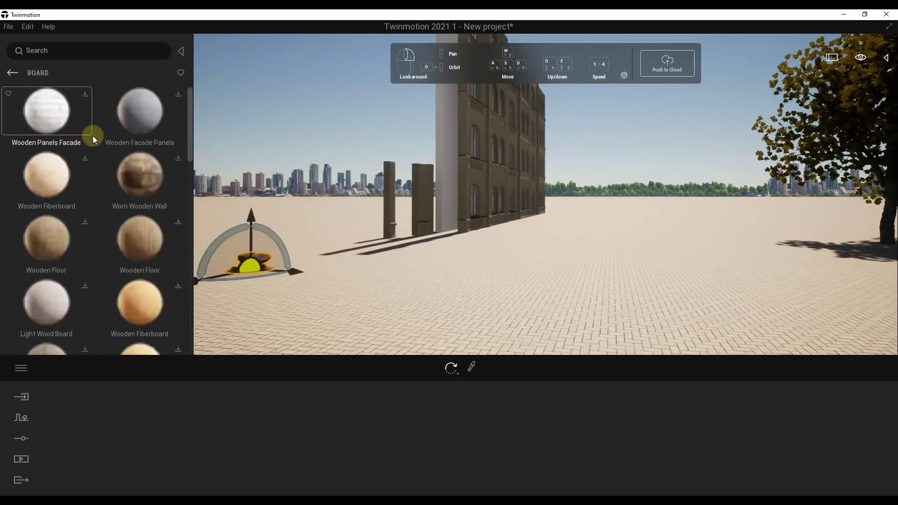
mouse_move(140, 175)
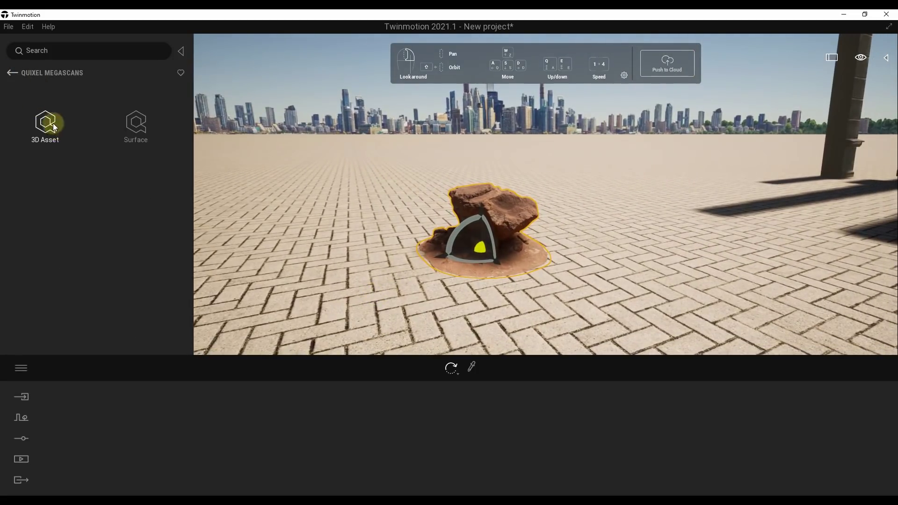
Step: Navigate Megascans 3D Asset categories into Nature, then Debris
left_click(45, 125)
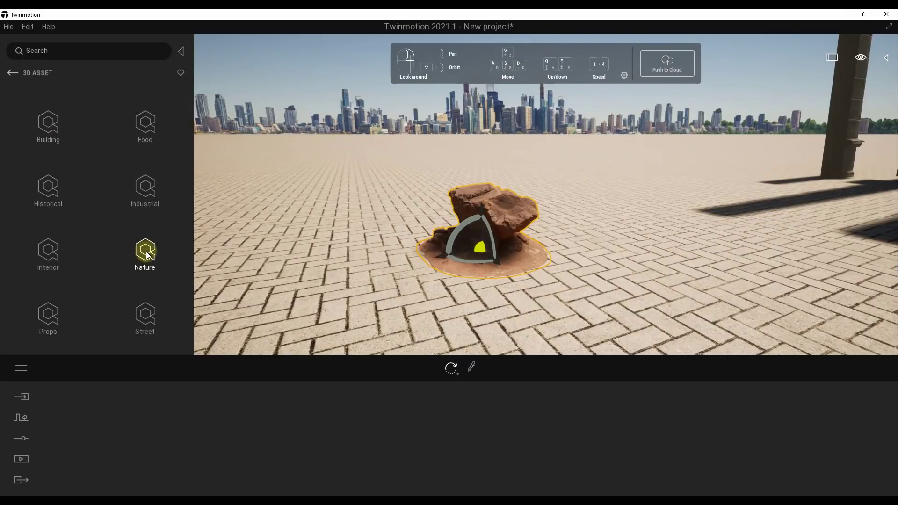
left_click(145, 253)
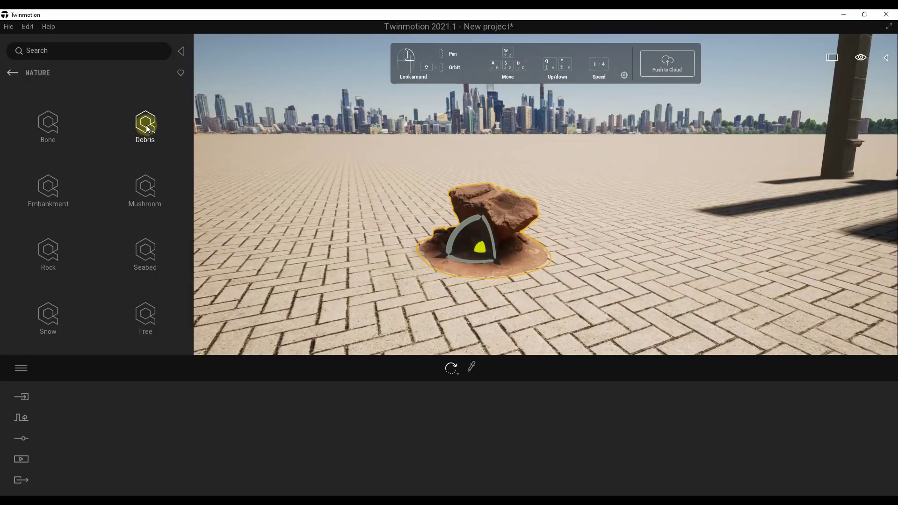
left_click(48, 126)
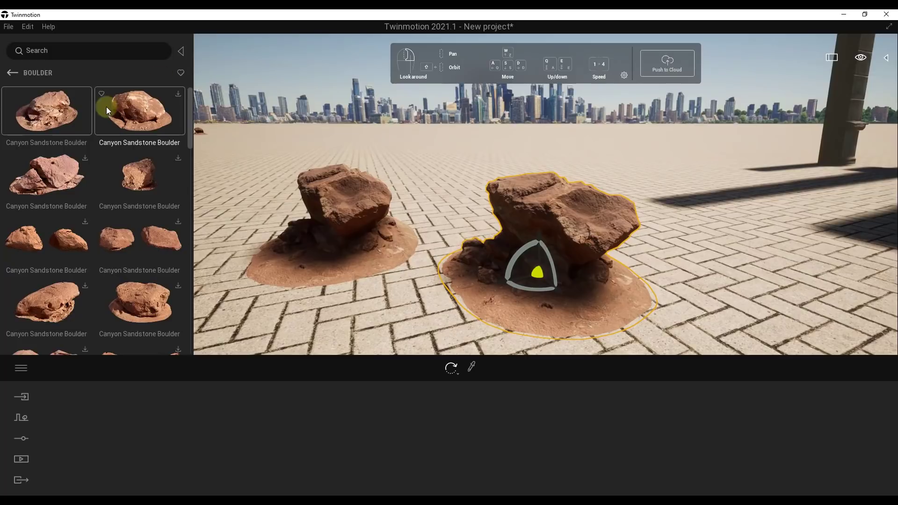
mouse_move(140, 238)
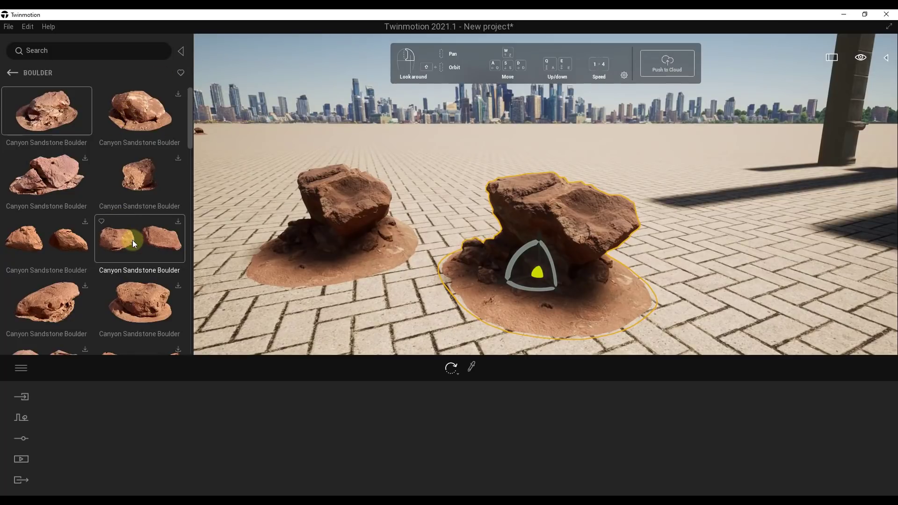
mouse_move(85, 223)
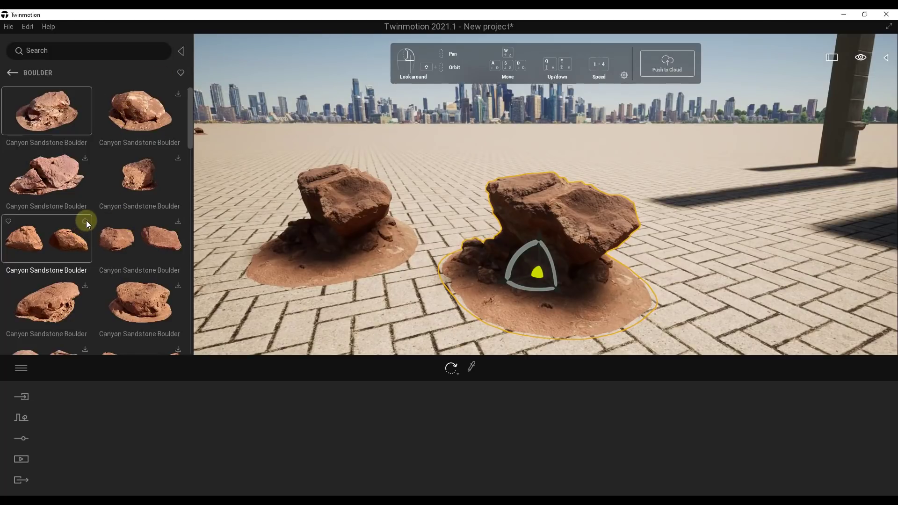
mouse_move(52, 247)
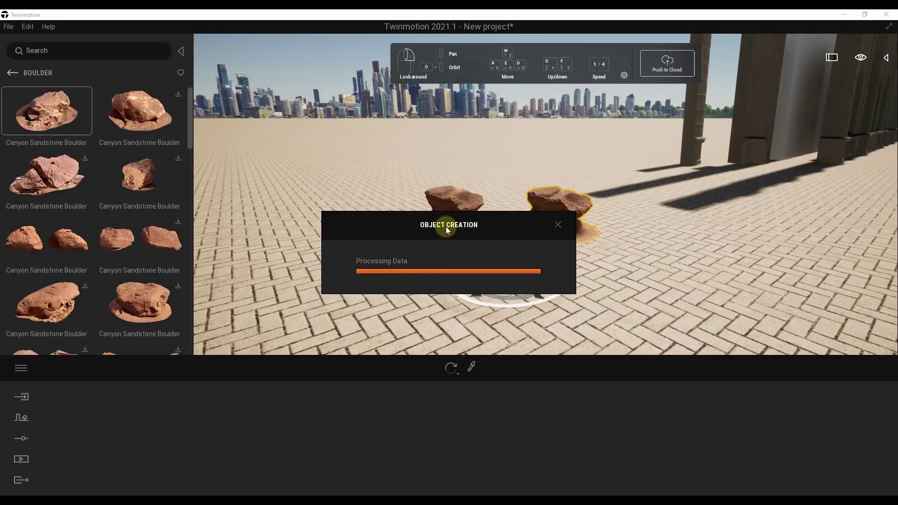
mouse_move(464, 240)
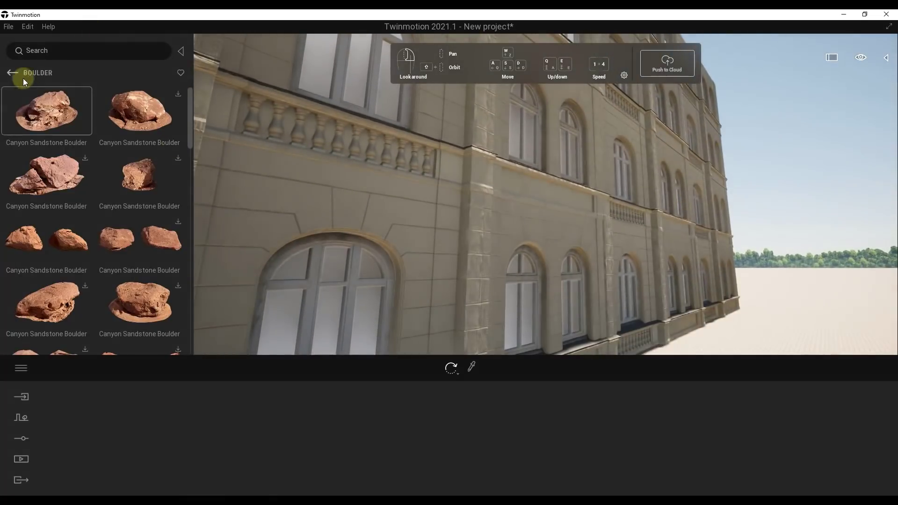
Step: Go up to Building categories and scroll through the Combined modular floor and roof kits
left_click(10, 73)
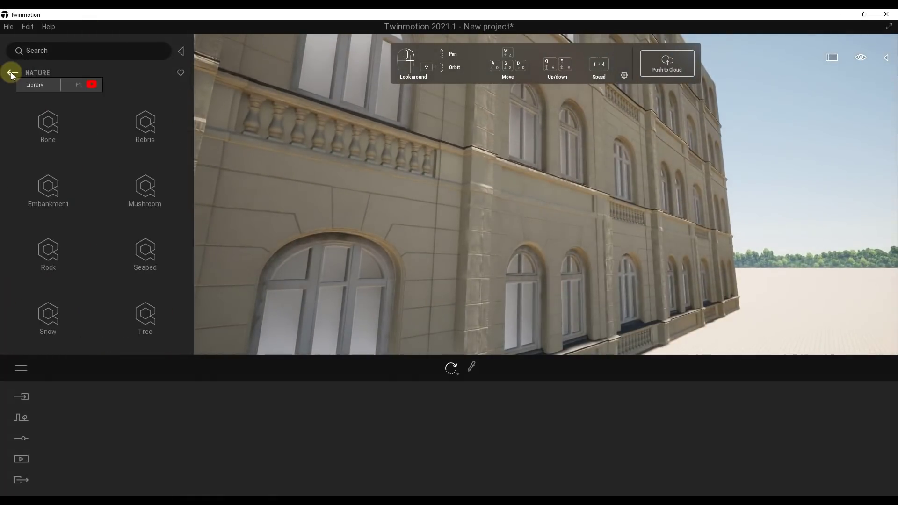
left_click(12, 73)
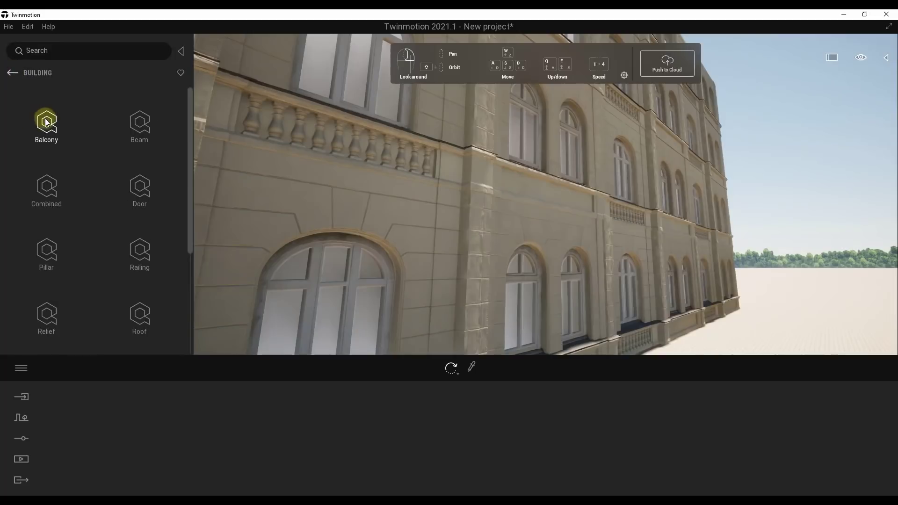
left_click(46, 191)
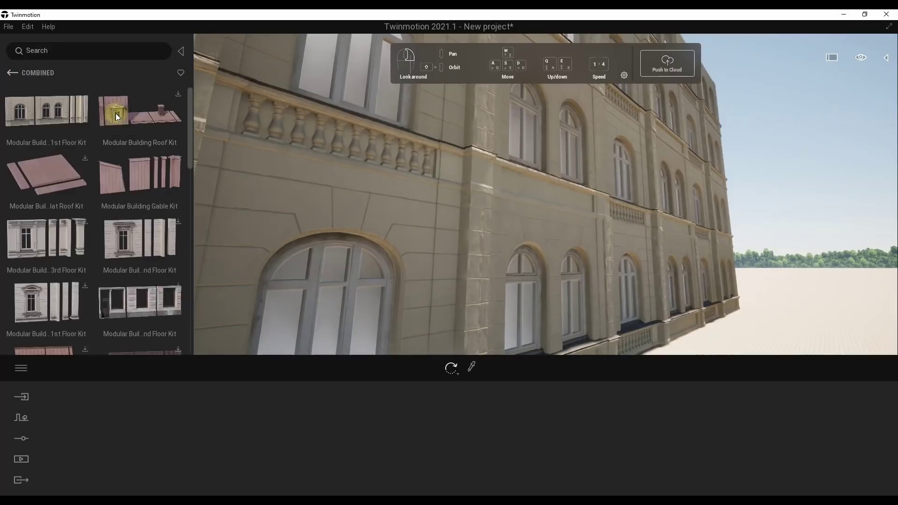
scroll("down", 3)
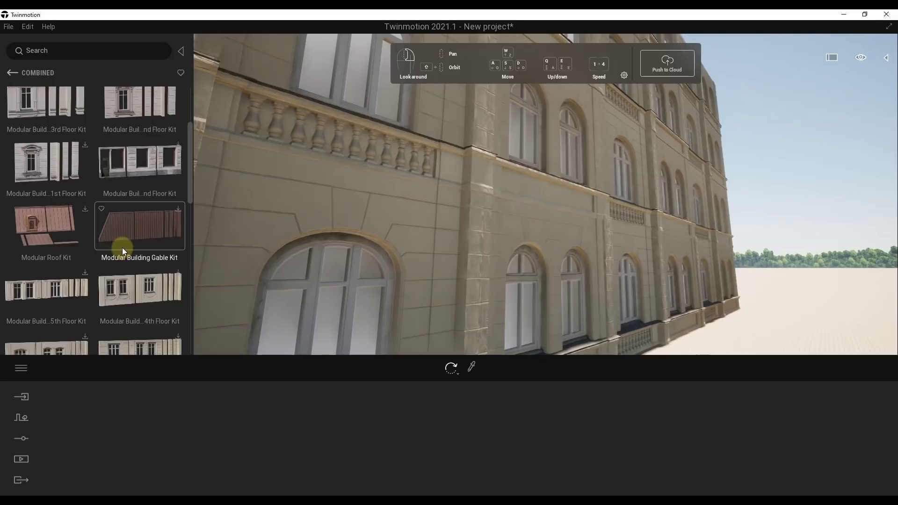
scroll("down", 3)
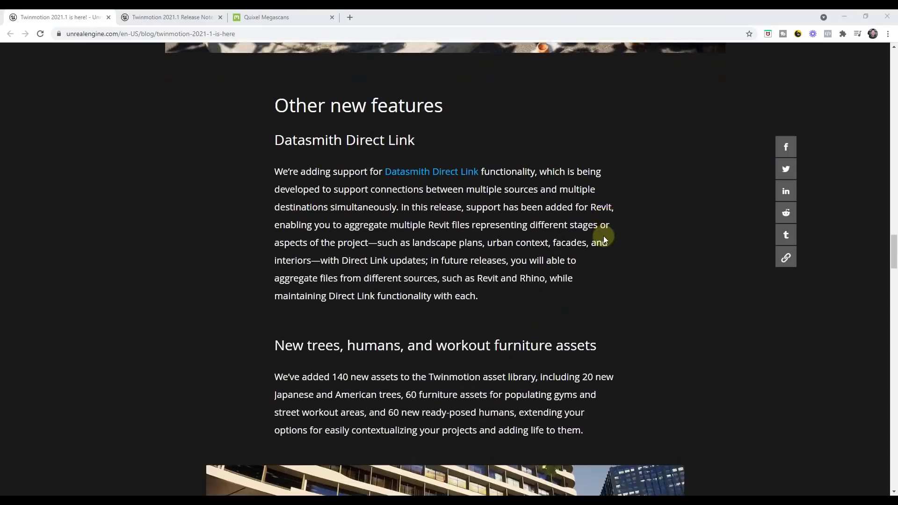
Step: Scroll past Datasmith Direct Link to the 140 new trees, humans and furniture section
scroll("down", 3)
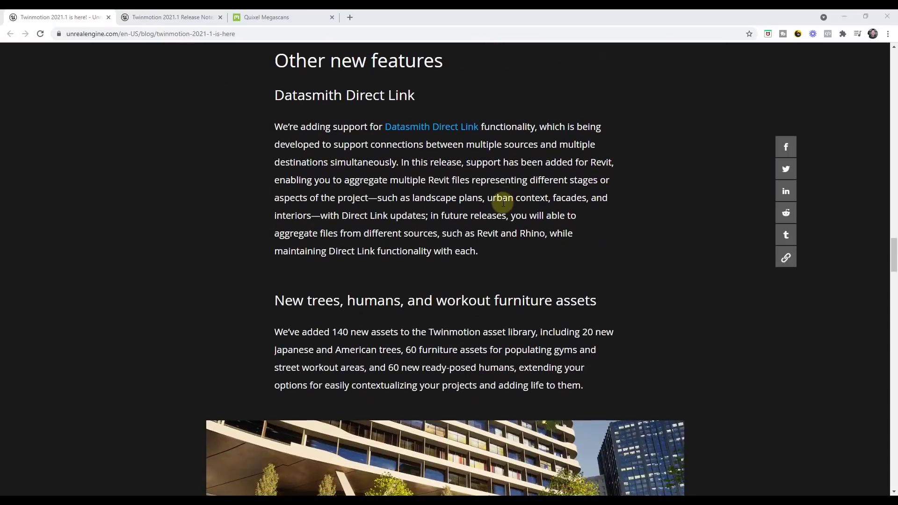
mouse_move(453, 127)
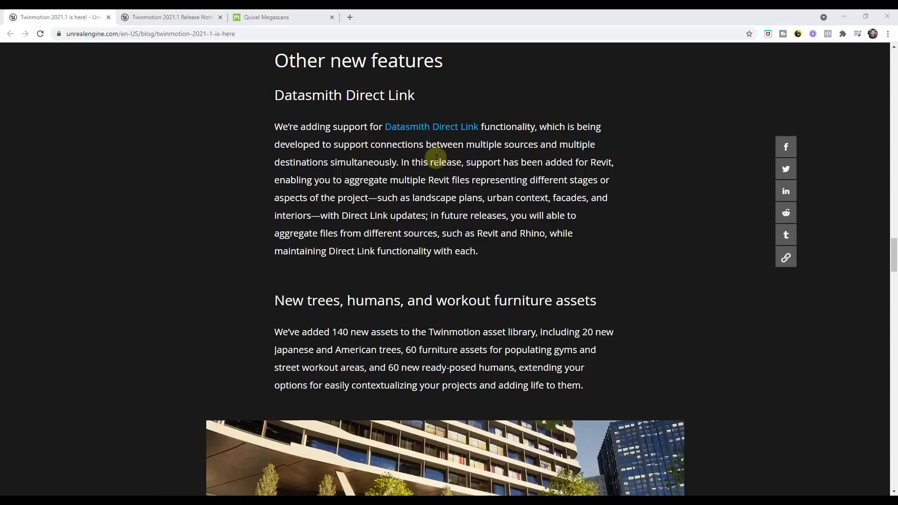
scroll("down", 3)
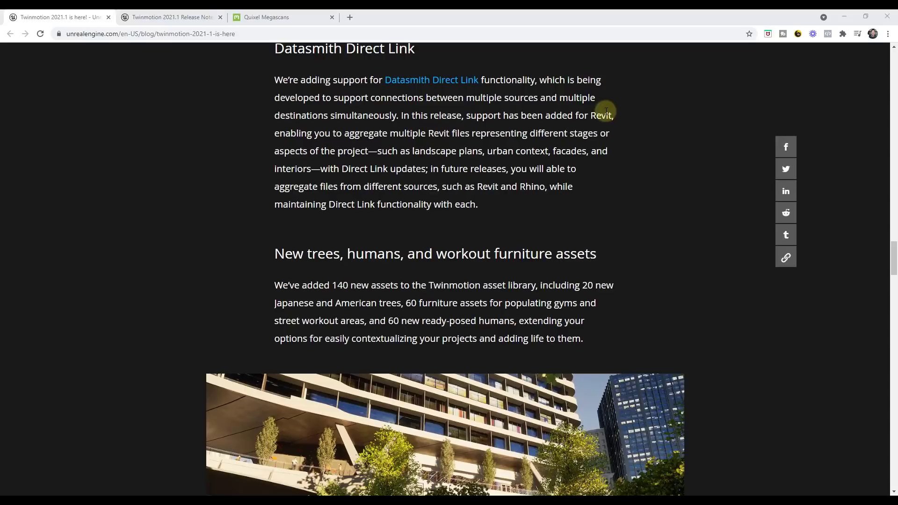
mouse_move(465, 139)
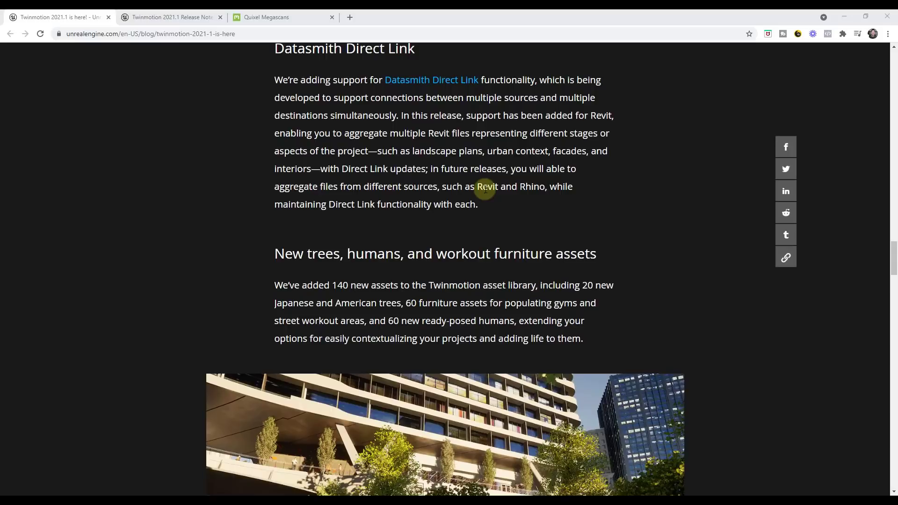
mouse_move(430, 151)
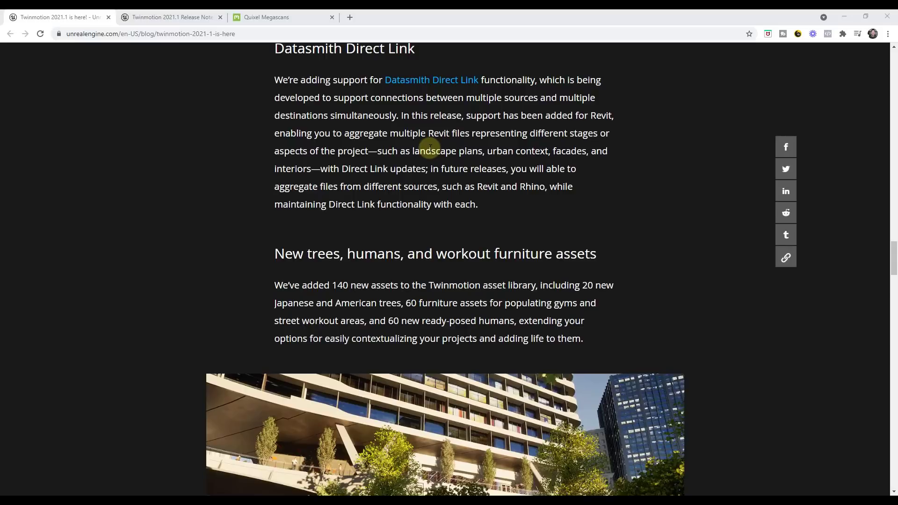
mouse_move(447, 165)
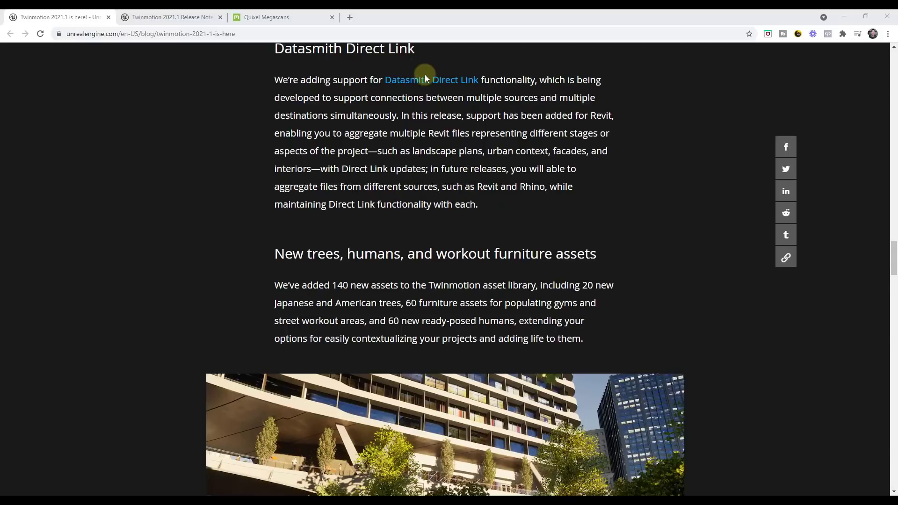
mouse_move(431, 84)
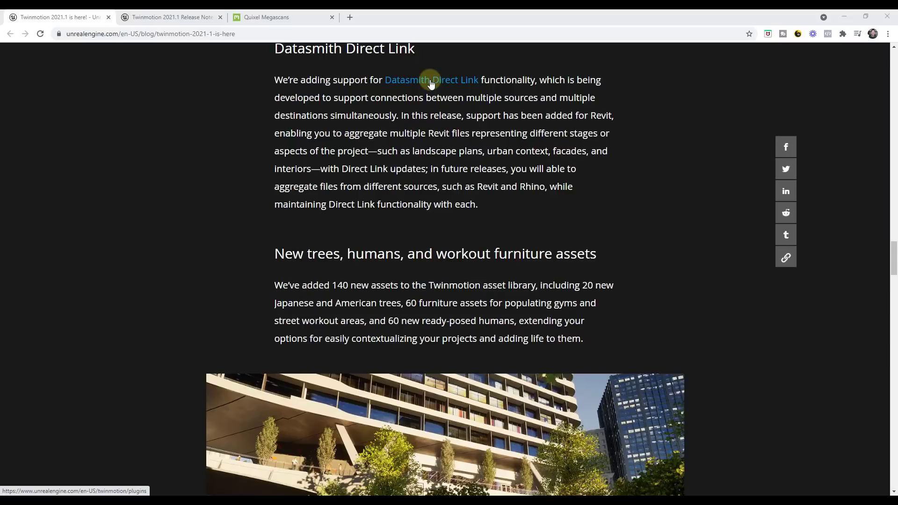
mouse_move(433, 86)
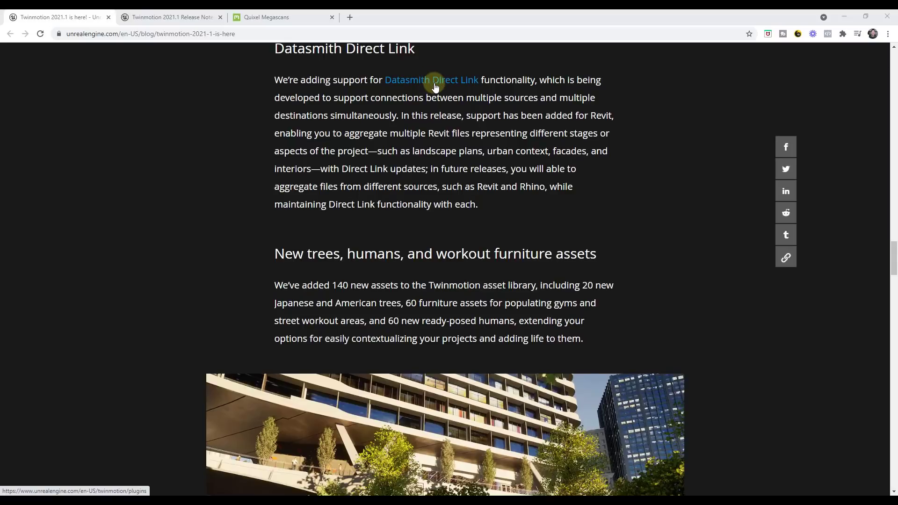
mouse_move(447, 95)
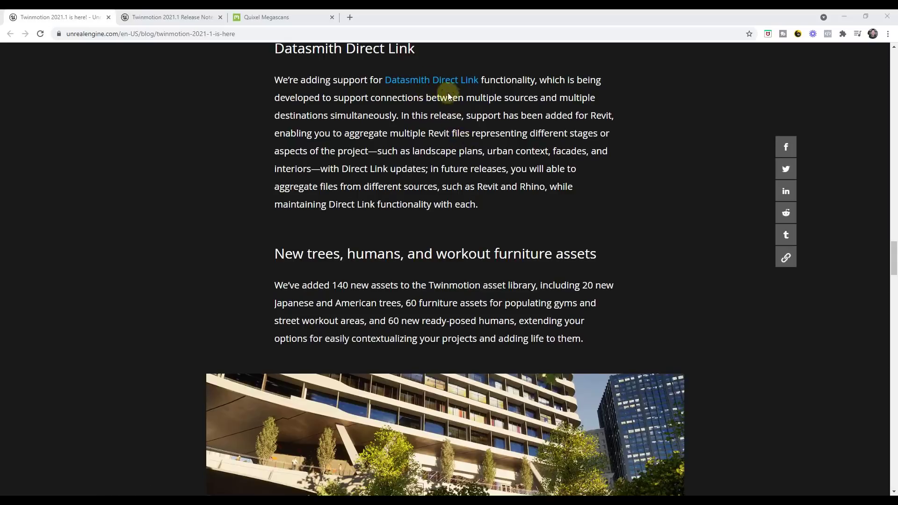
scroll("down", 3)
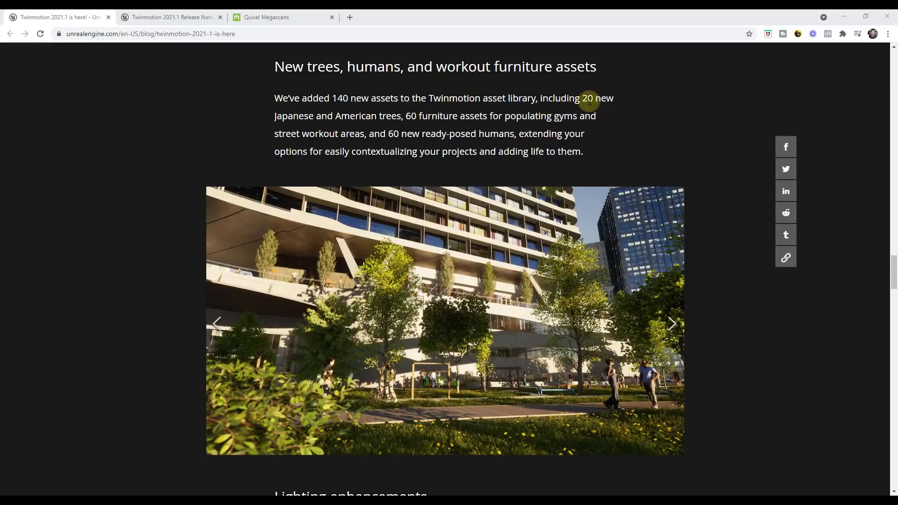
mouse_move(672, 324)
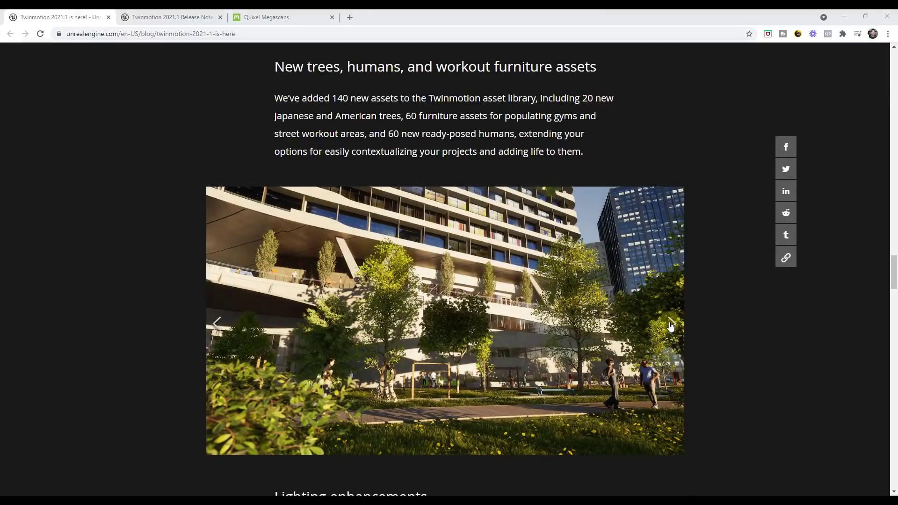
Step: Step through the assets gallery to the workout furniture image, then switch to Quixel Megascans
left_click(672, 322)
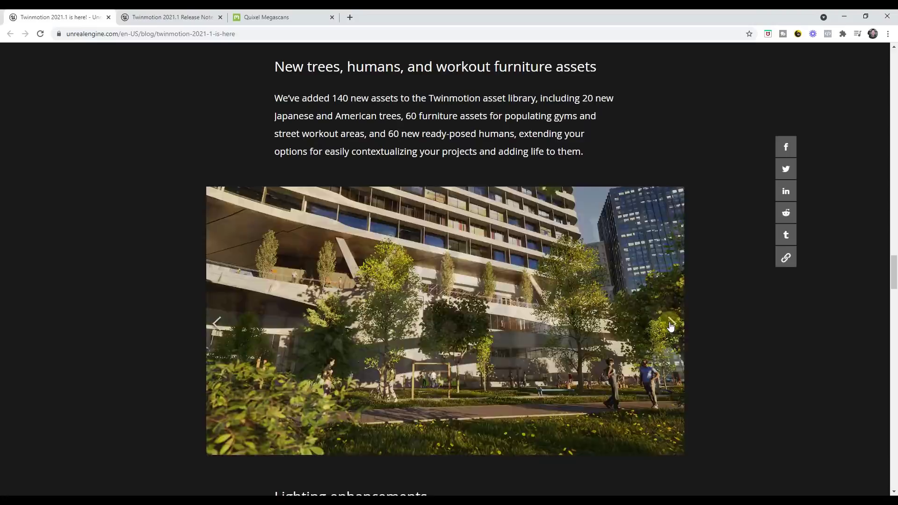
left_click(671, 324)
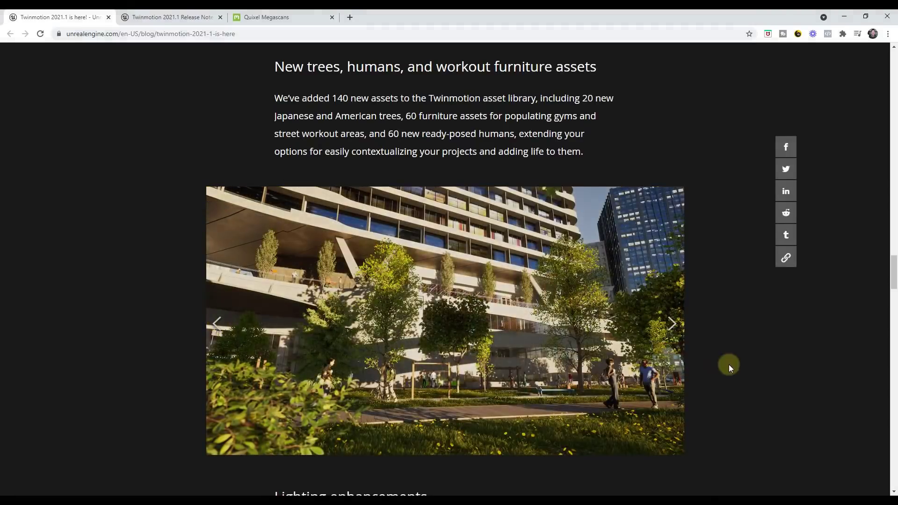
left_click(671, 324)
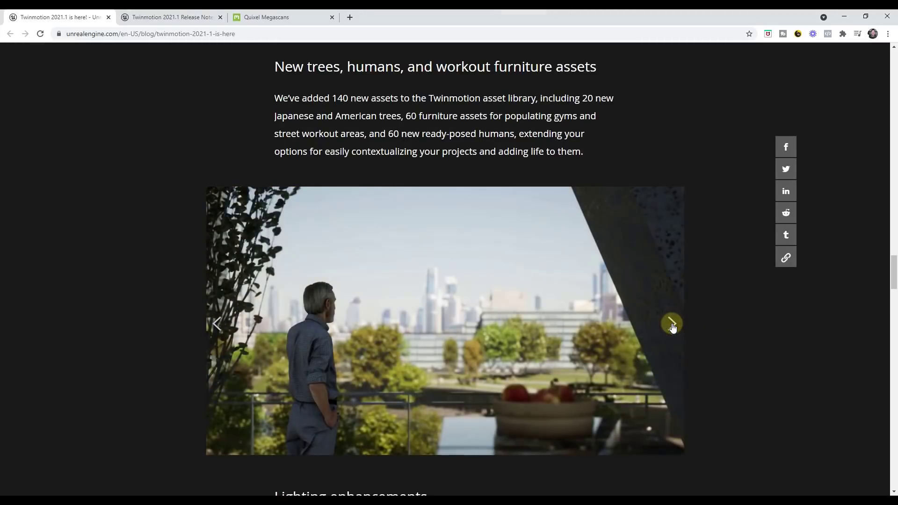
left_click(672, 324)
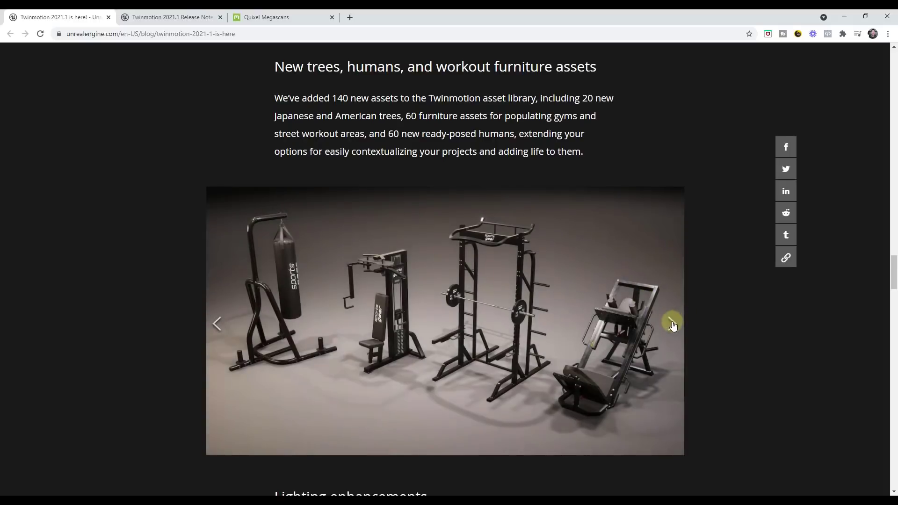
left_click(673, 323)
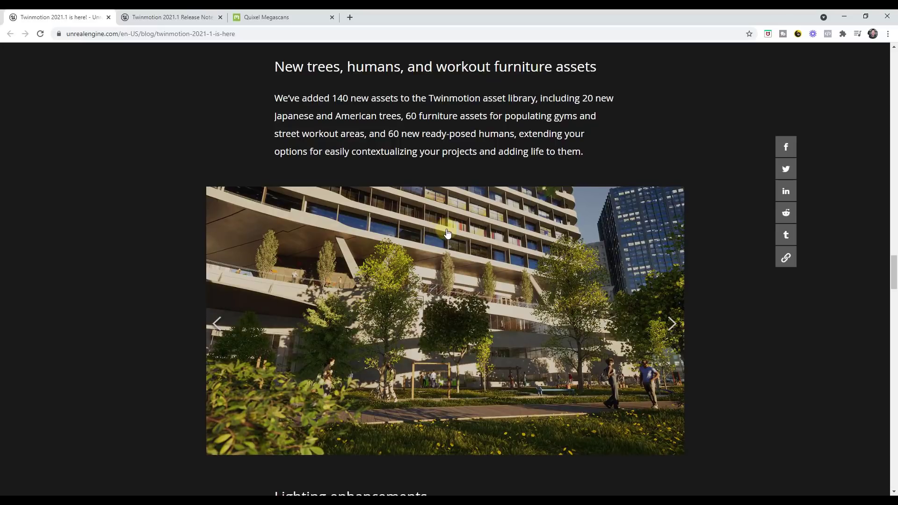
left_click(281, 17)
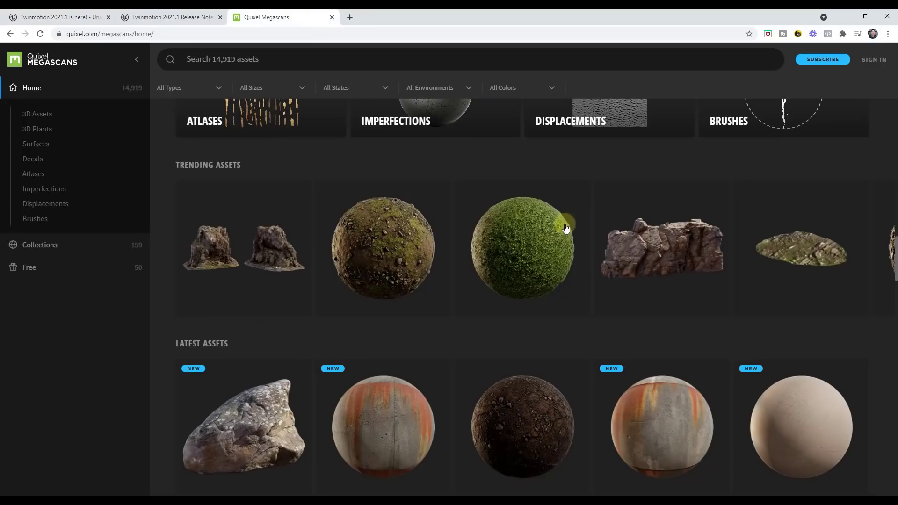
Step: Drill into Megascans 3D Assets > Nature > Tree subcategories, then return to the blog tab
scroll("down", 3)
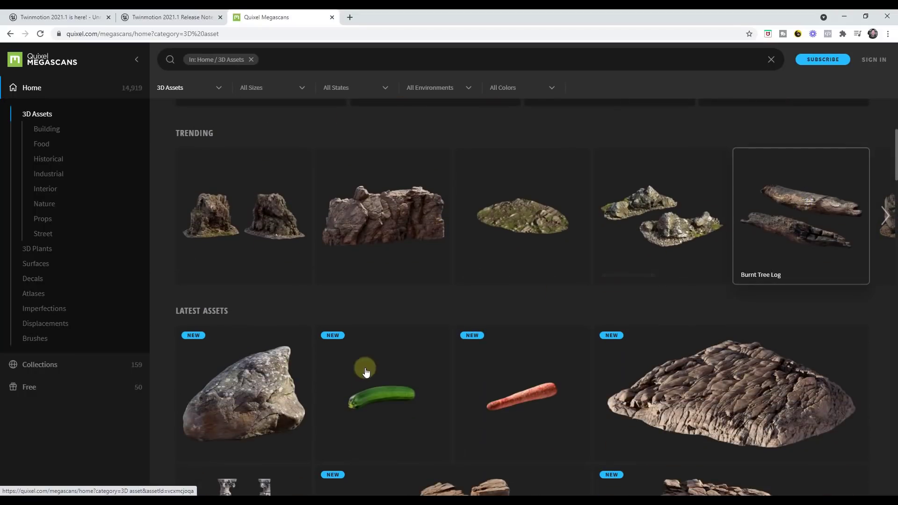
scroll("down", 3)
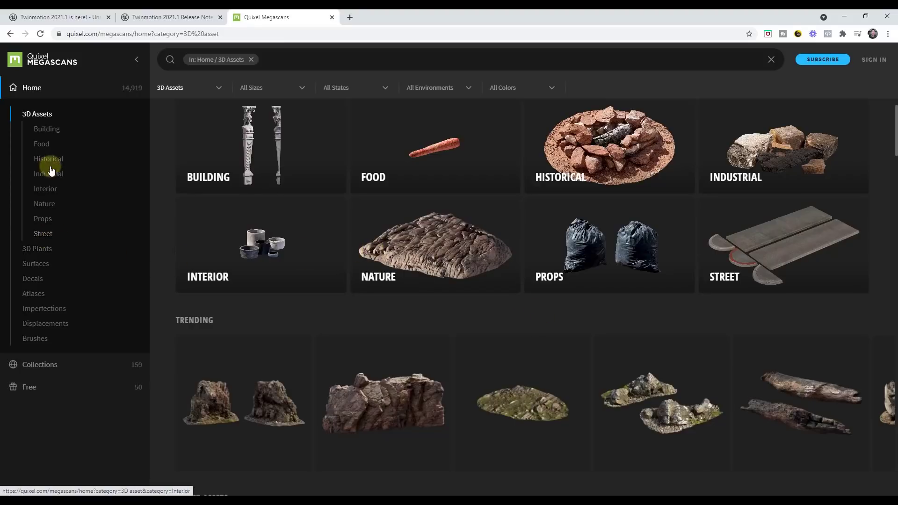
left_click(44, 203)
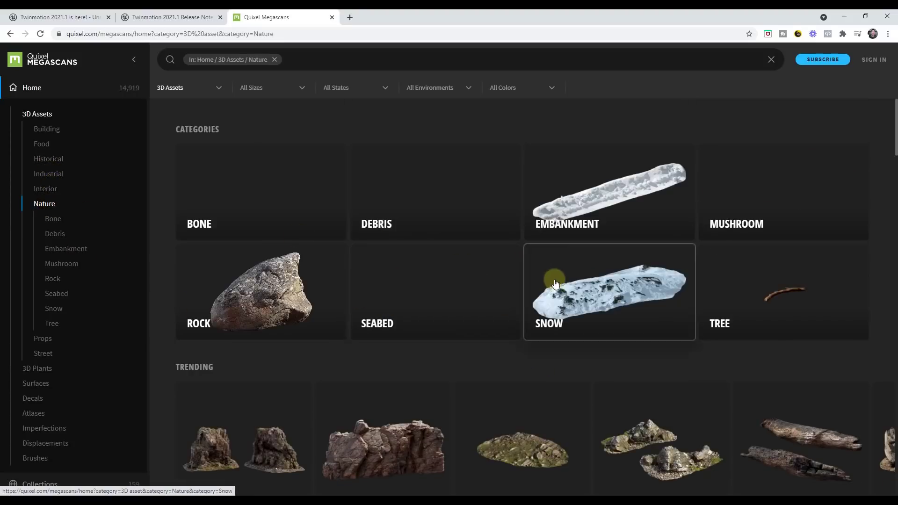
left_click(51, 323)
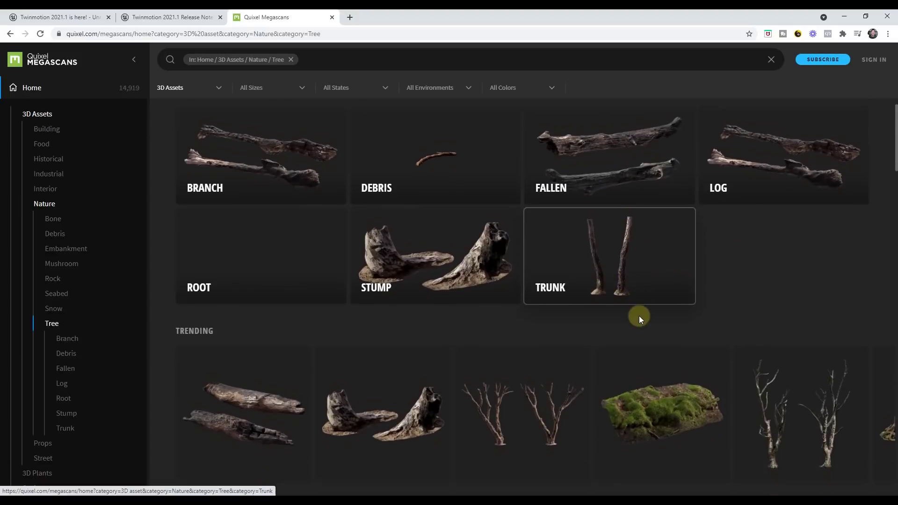
scroll("down", 3)
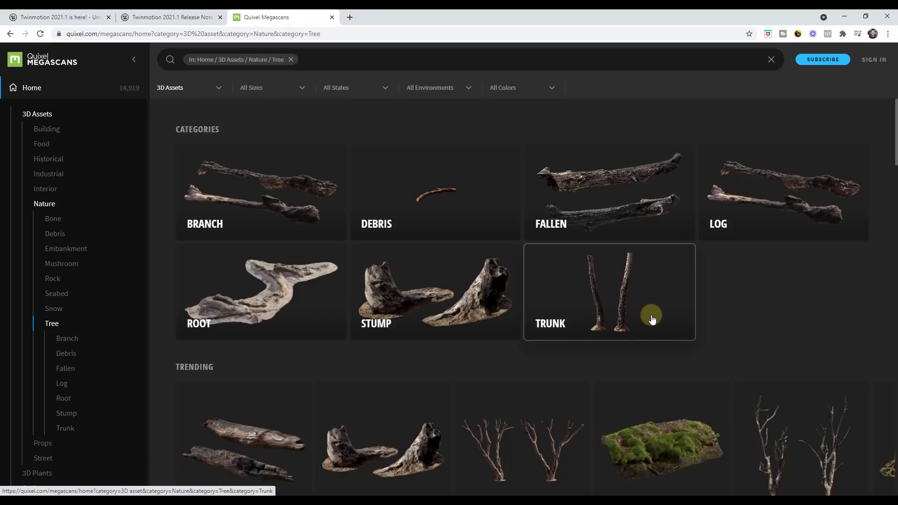
mouse_move(658, 314)
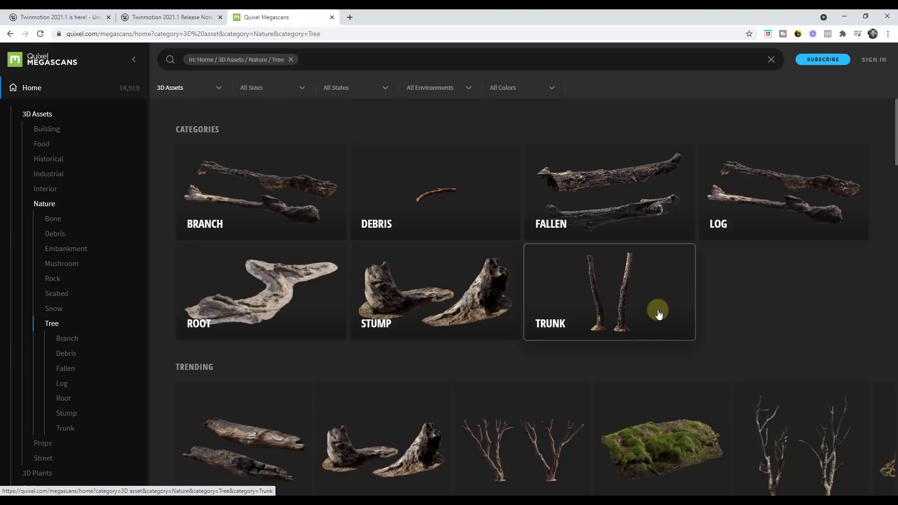
left_click(57, 17)
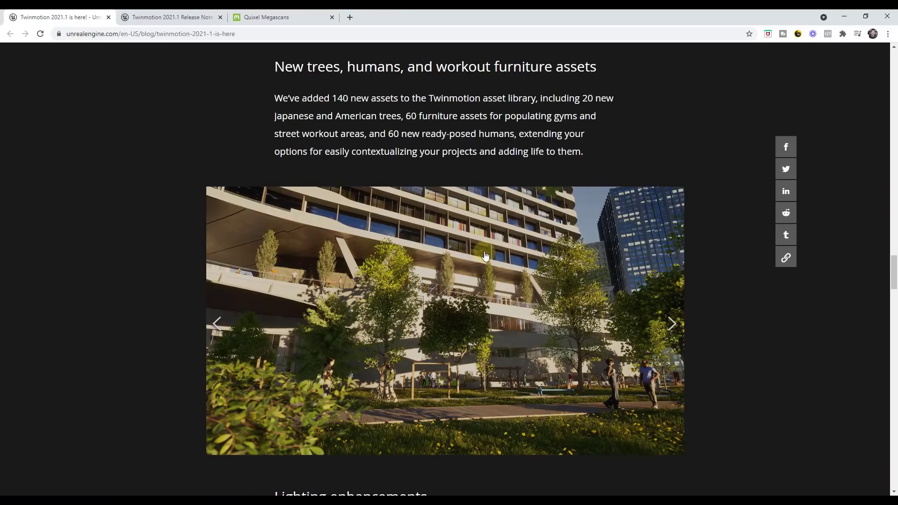
Step: Scroll to the Lighting enhancements and Nonrealistic rendering styles sections
scroll("down", 3)
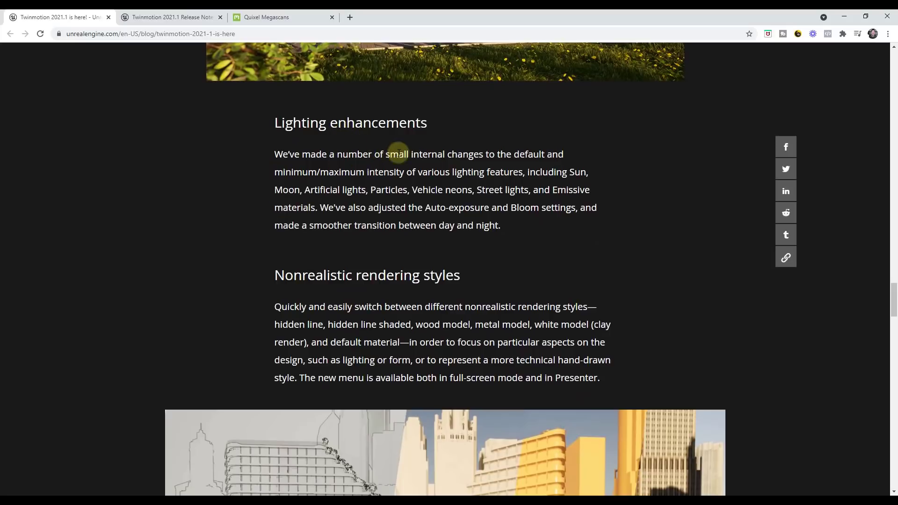
scroll("down", 3)
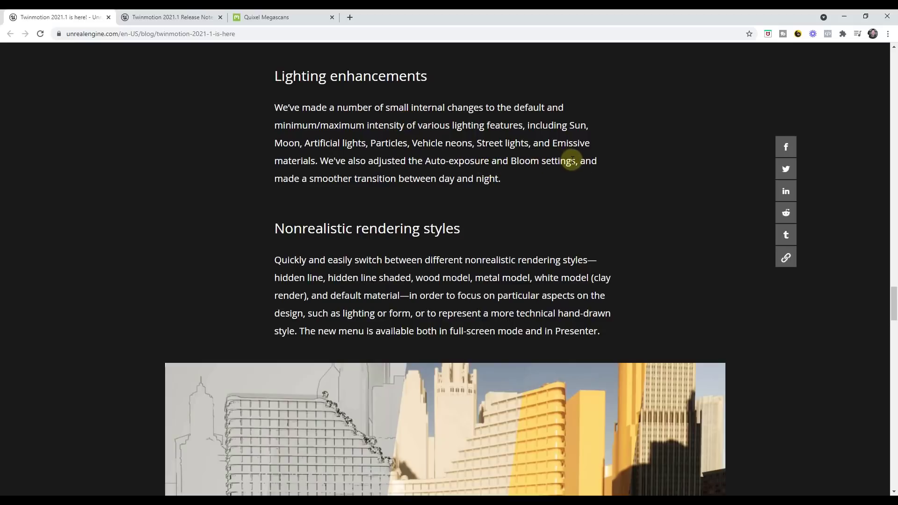
mouse_move(618, 228)
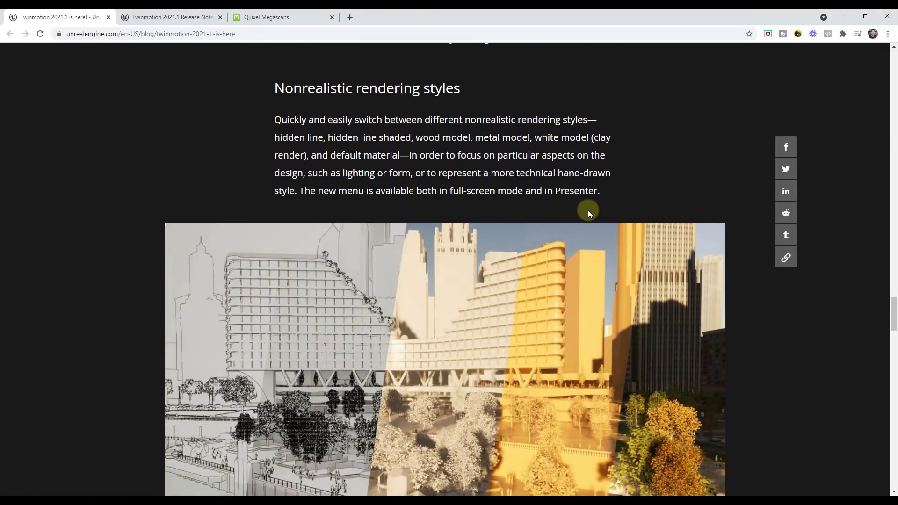
mouse_move(589, 231)
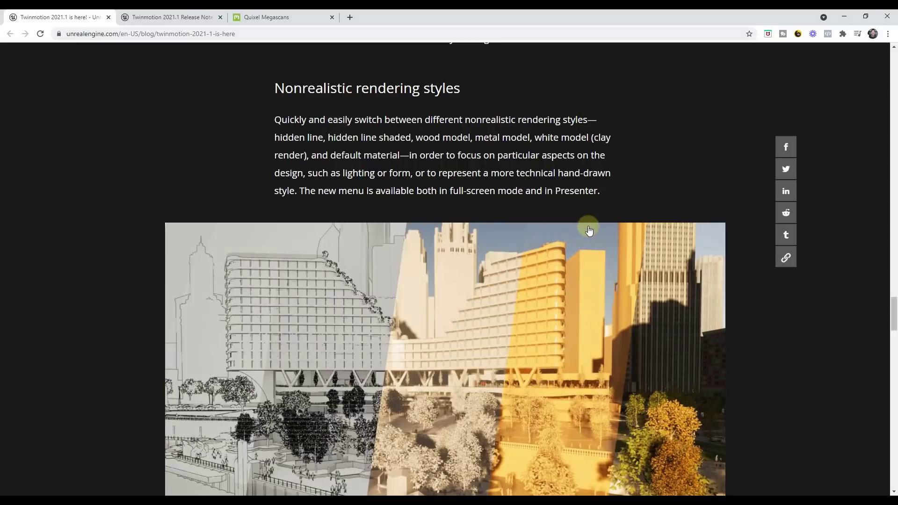
mouse_move(401, 338)
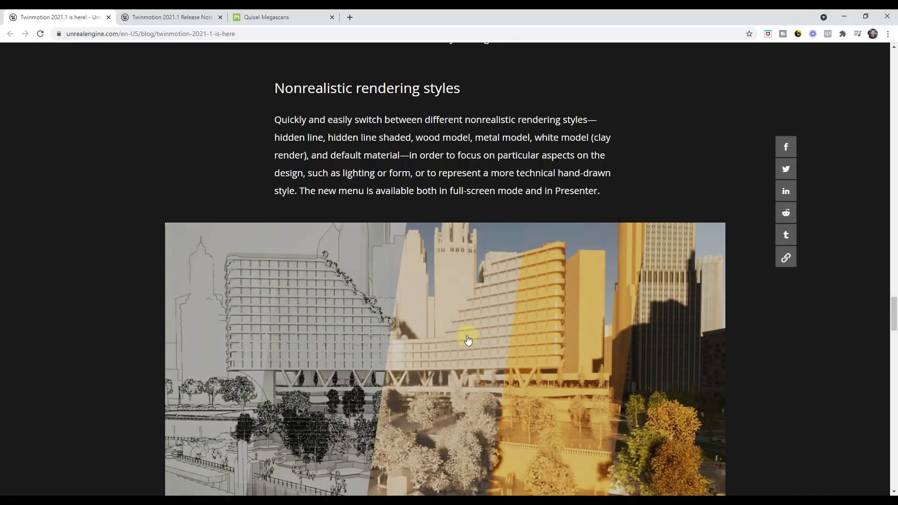
mouse_move(640, 452)
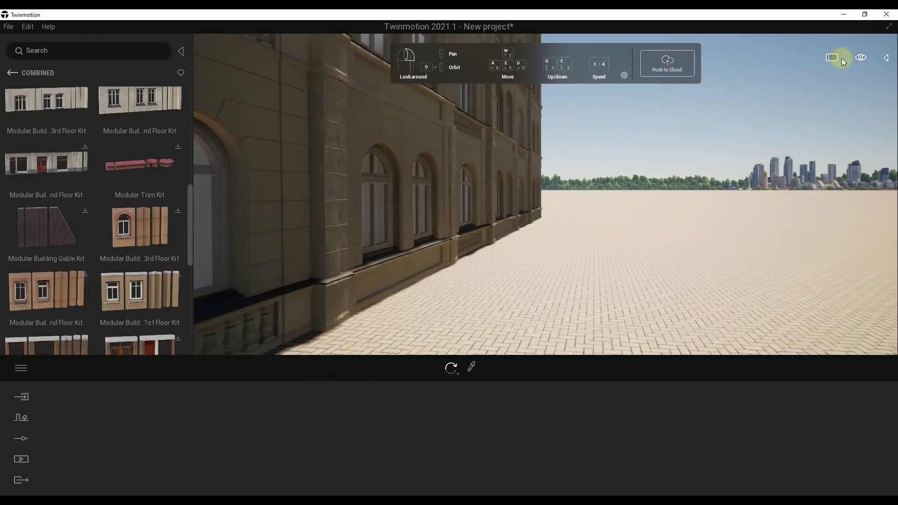
Step: Make the viewport full screen, try the Wood style, then render in Flat outline style
left_click(860, 57)
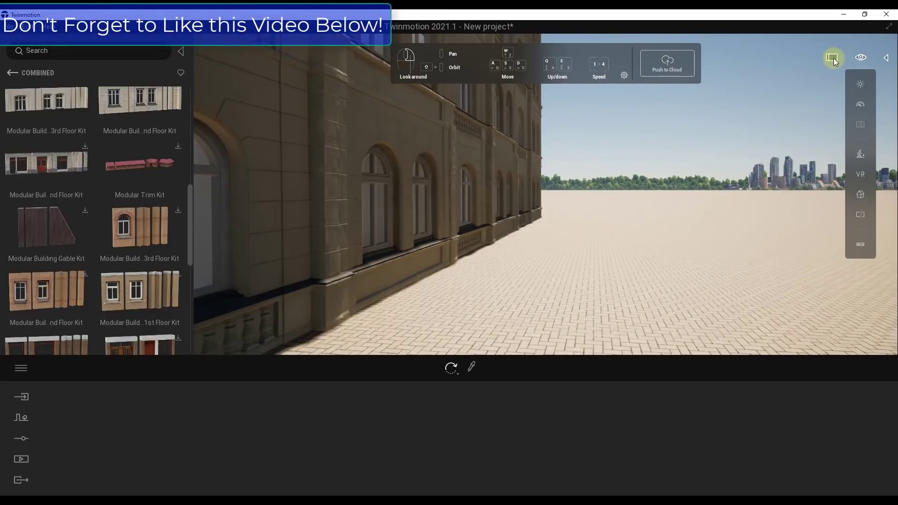
left_click(833, 57)
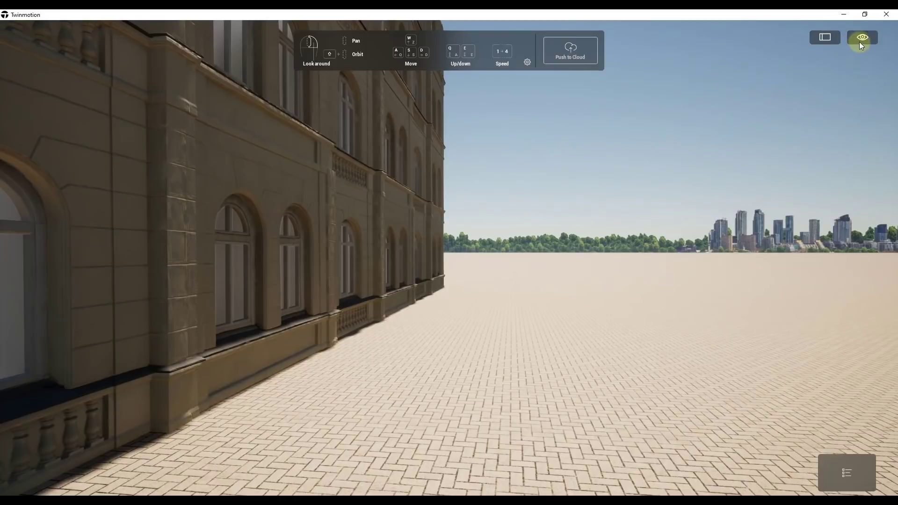
left_click(862, 37)
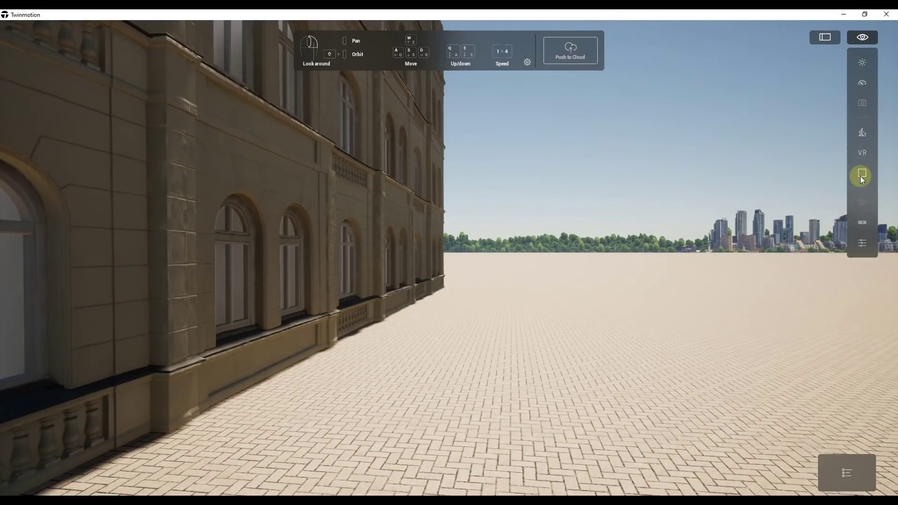
left_click(861, 175)
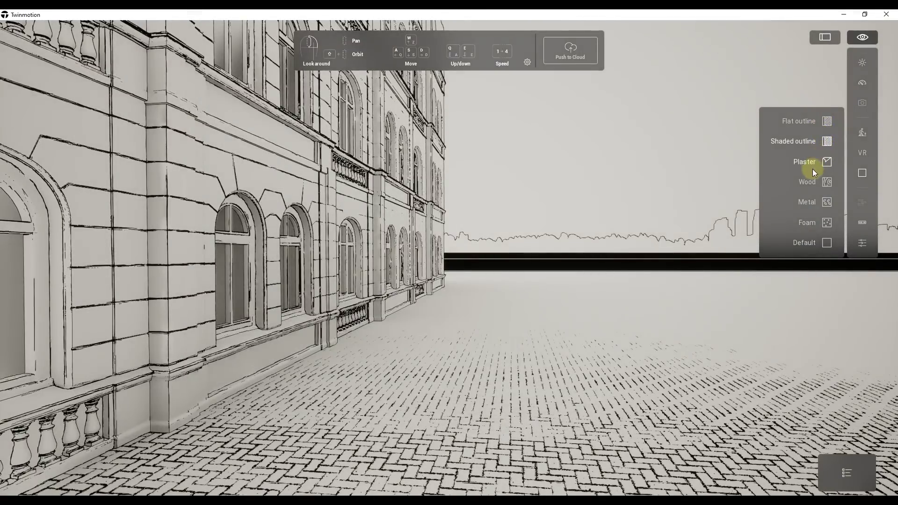
left_click(806, 182)
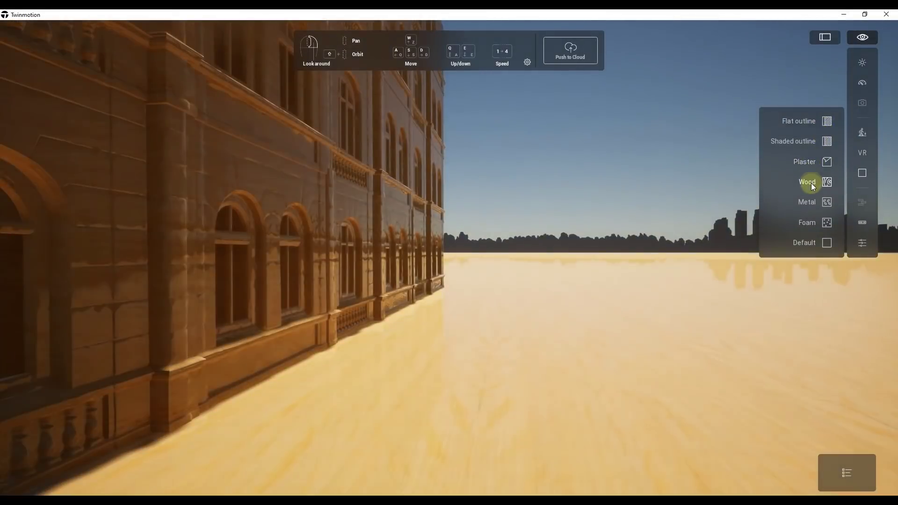
mouse_move(799, 121)
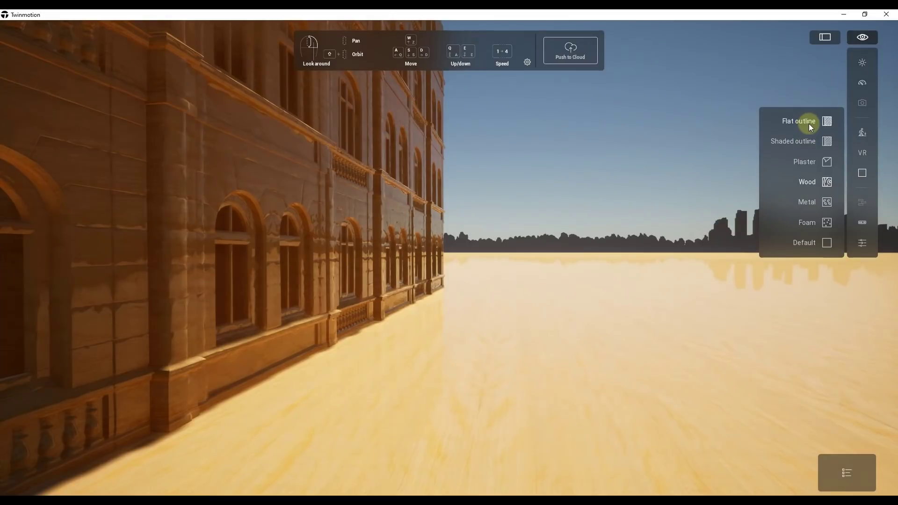
left_click(799, 120)
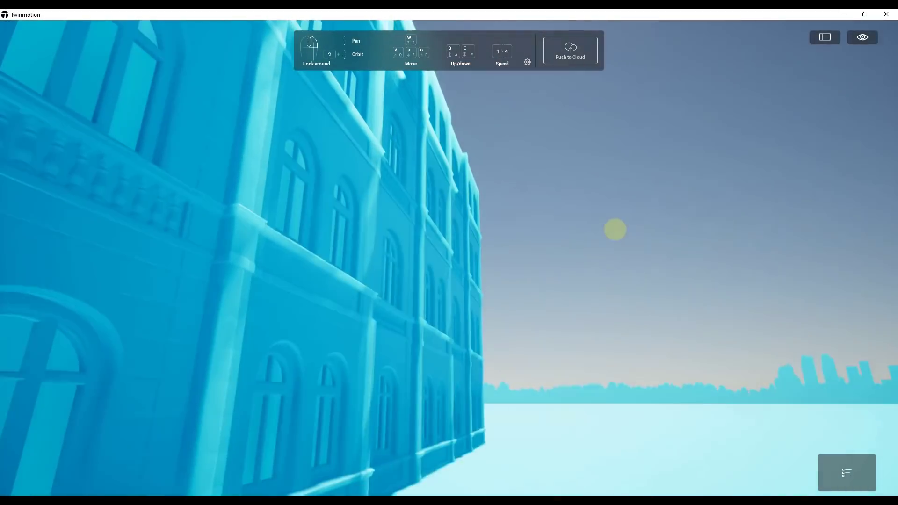
left_click(861, 37)
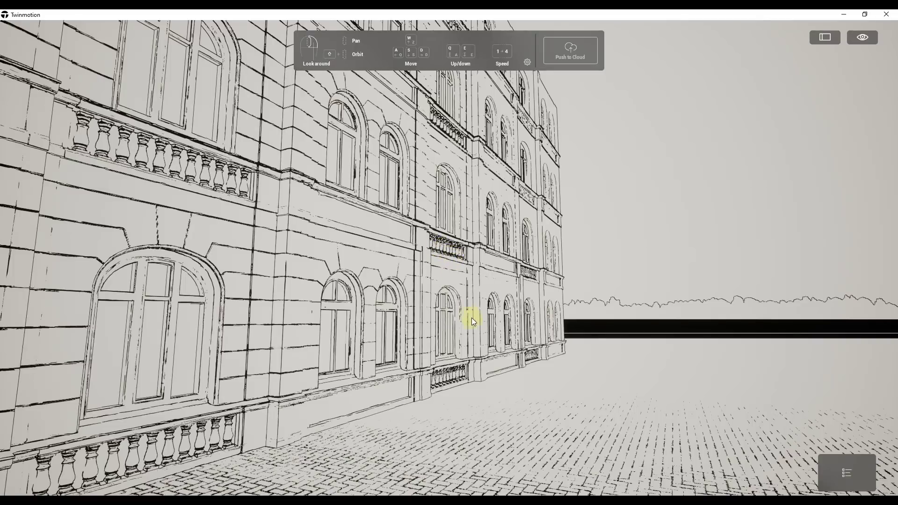
mouse_move(428, 303)
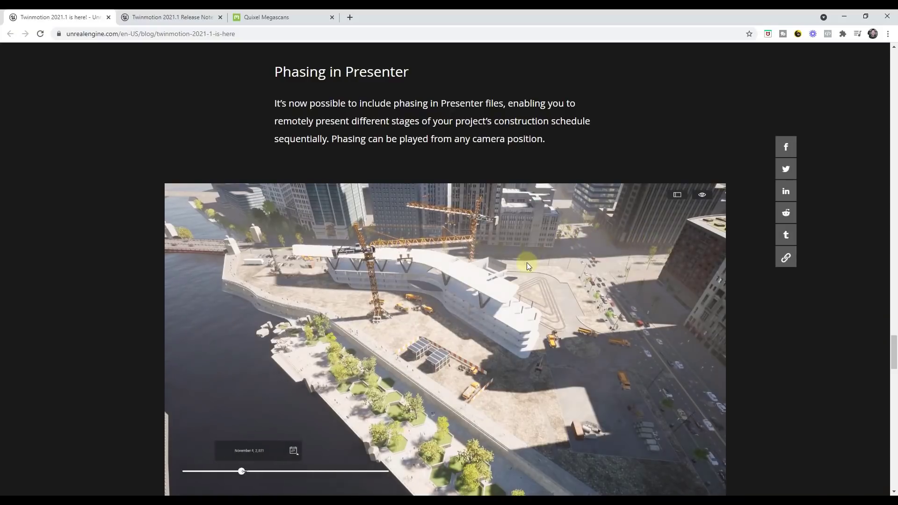
Step: Scrub through the Phasing in Presenter demo video in the blog post
left_click_drag(241, 471, 201, 471)
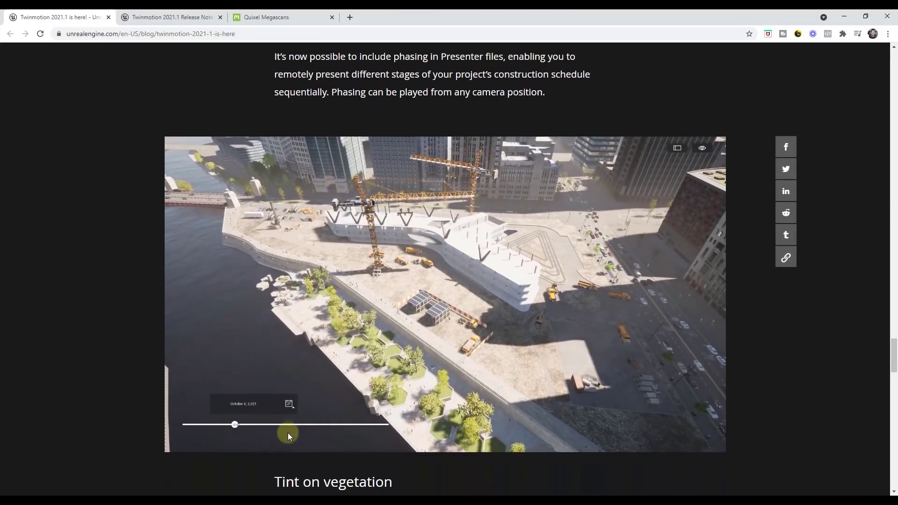
left_click_drag(235, 424, 189, 425)
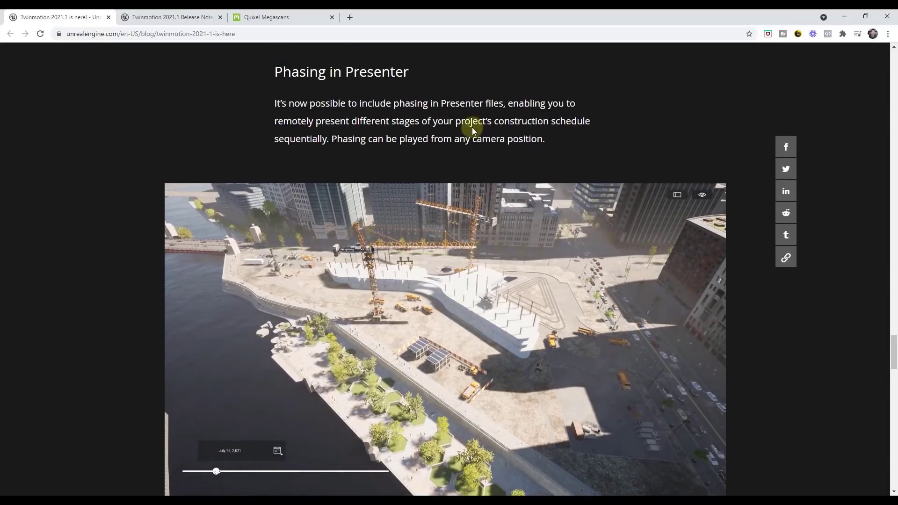
scroll("down", 3)
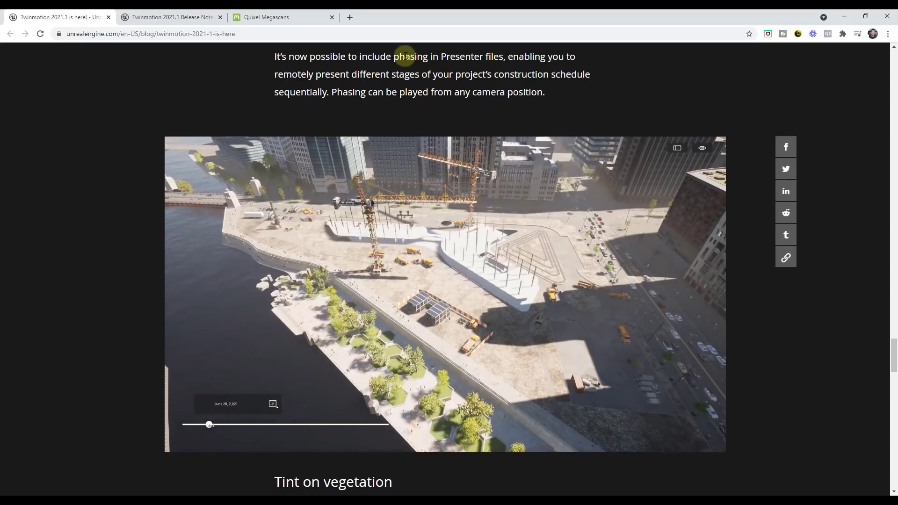
left_click_drag(210, 424, 181, 424)
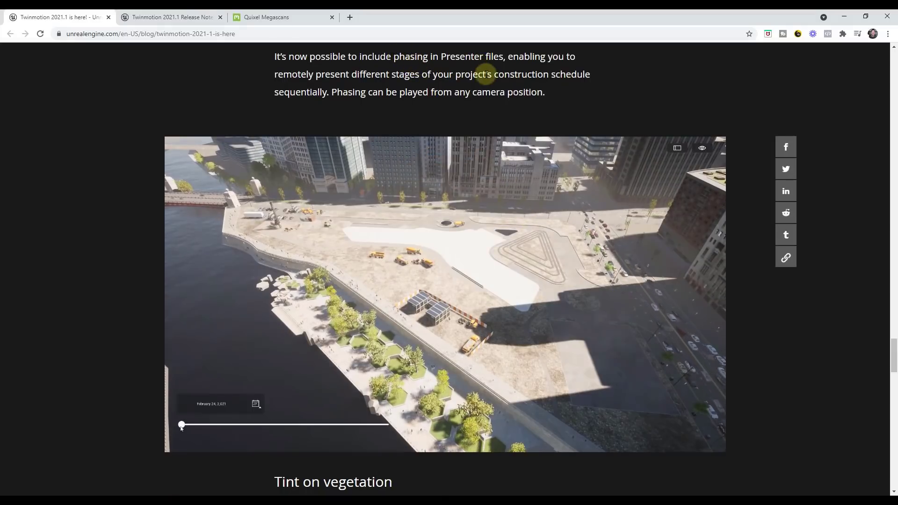
left_click_drag(181, 424, 224, 424)
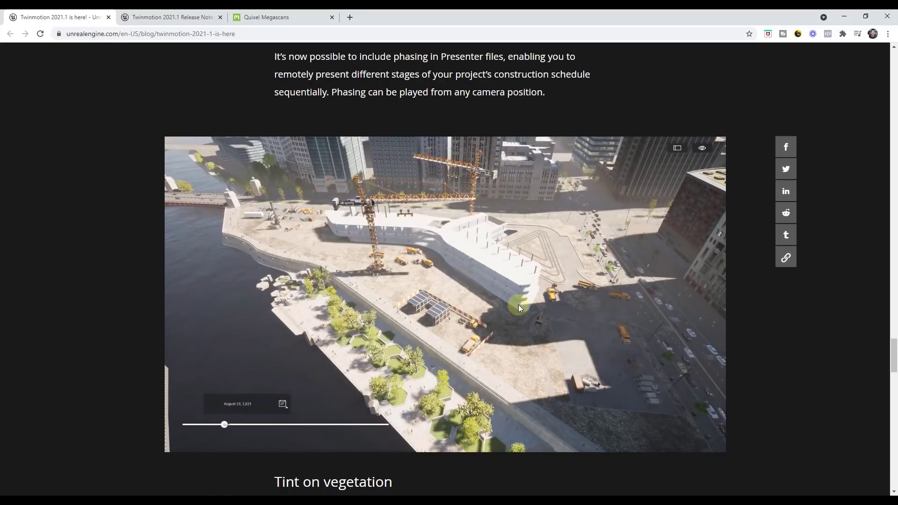
left_click_drag(224, 424, 181, 424)
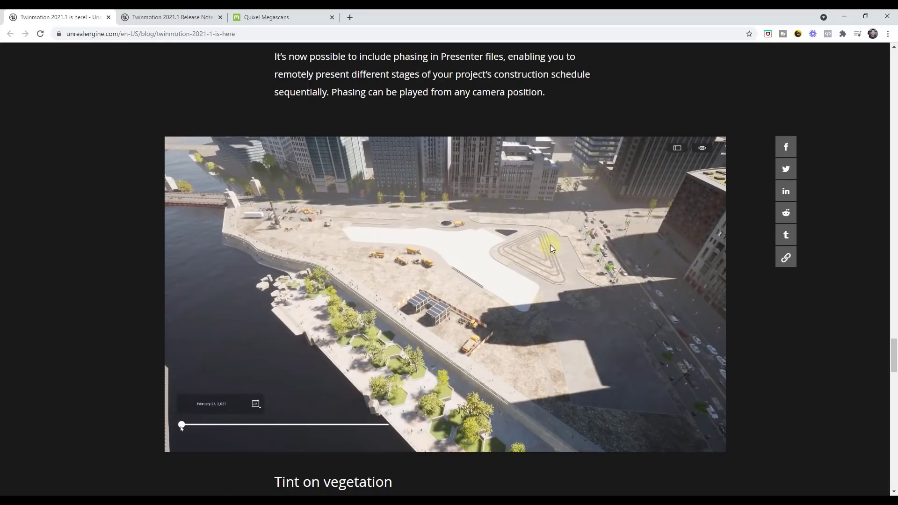
left_click_drag(181, 424, 216, 425)
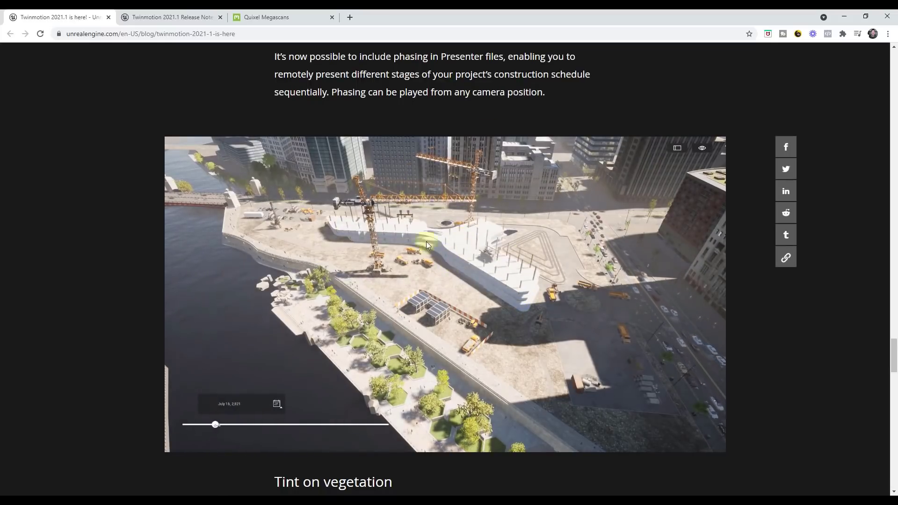
left_click_drag(215, 425, 182, 424)
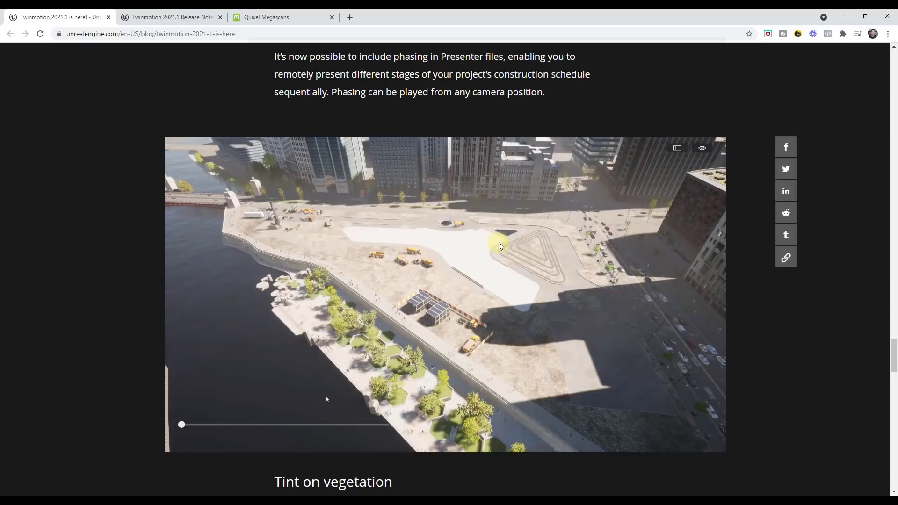
Step: Scroll down to the Tint on vegetation section
scroll("down", 3)
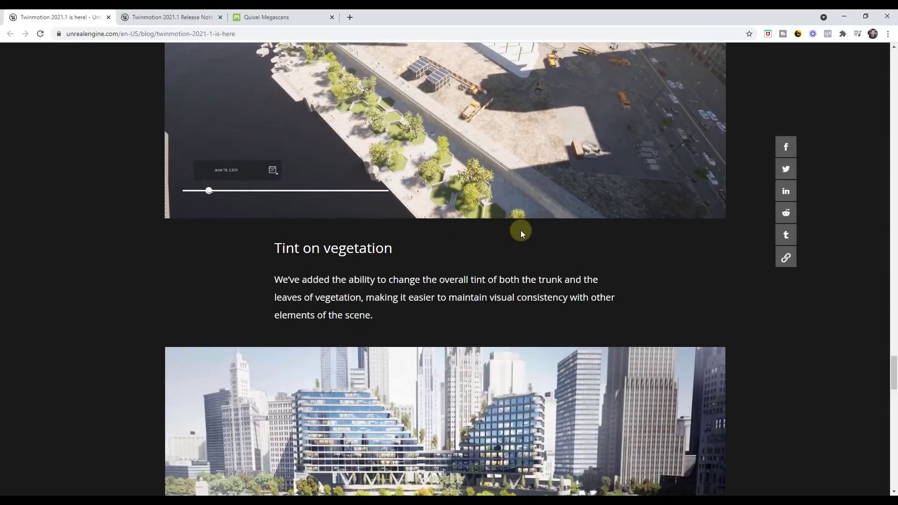
scroll("down", 3)
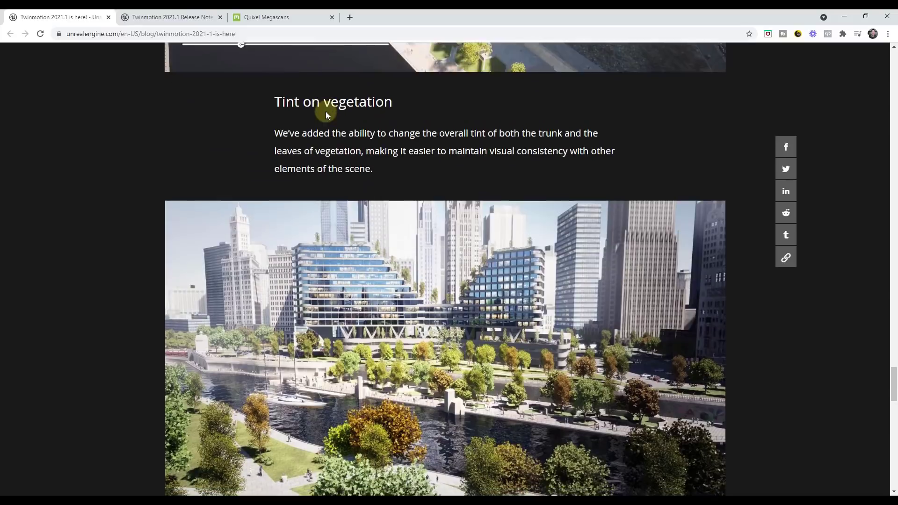
scroll("down", 3)
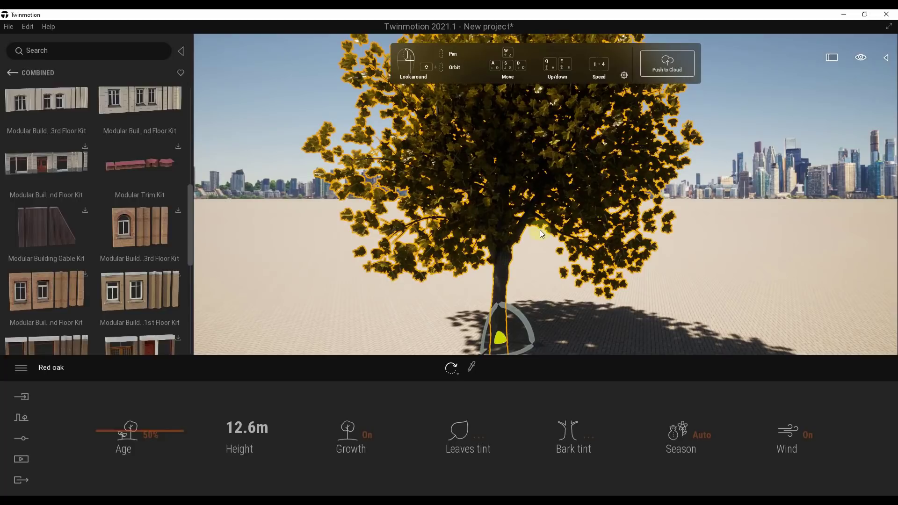
Step: Change the Red oak's leaves tint from autumn yellow to green
left_click(468, 435)
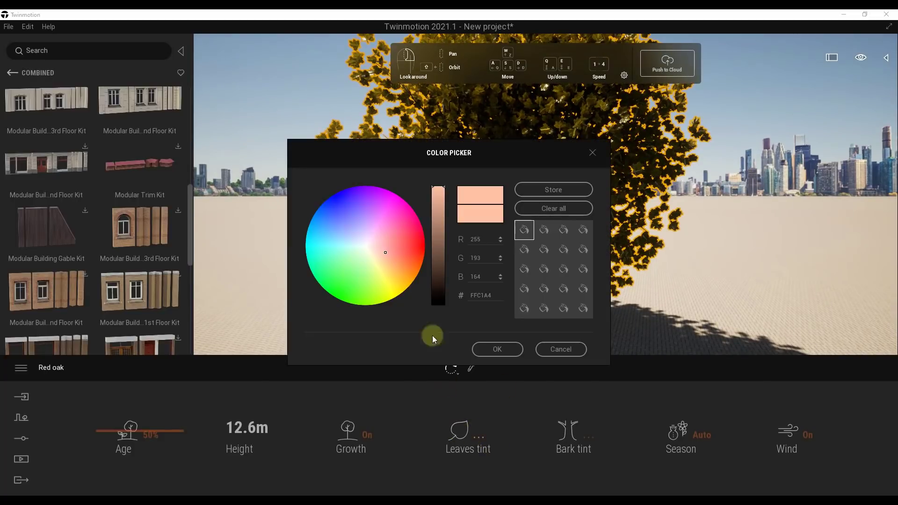
left_click(361, 253)
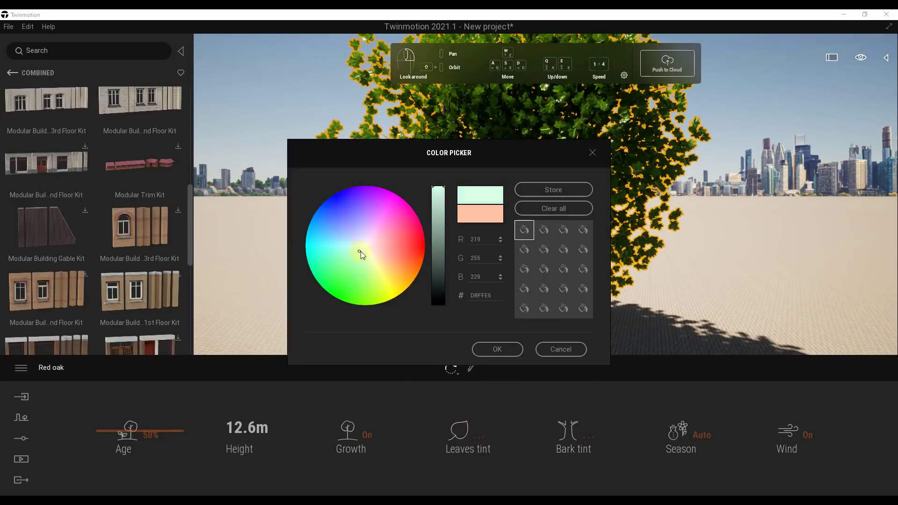
left_click(359, 244)
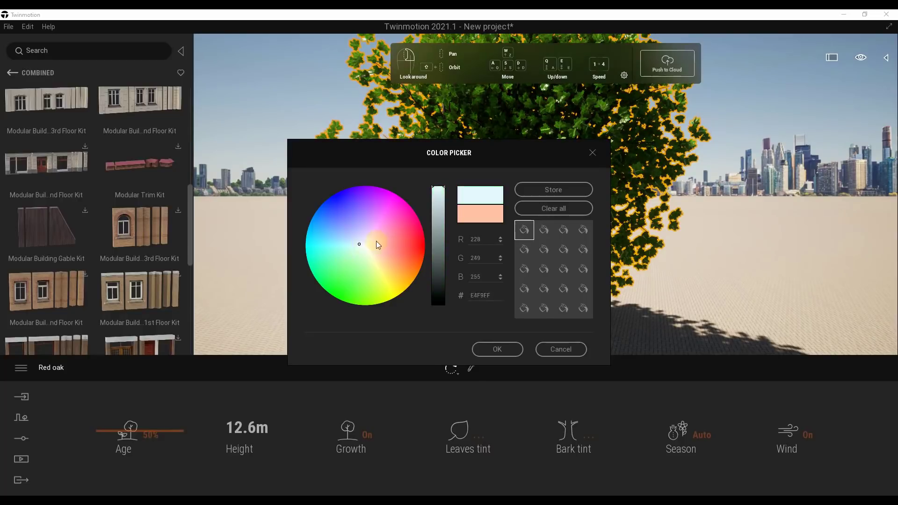
left_click(356, 260)
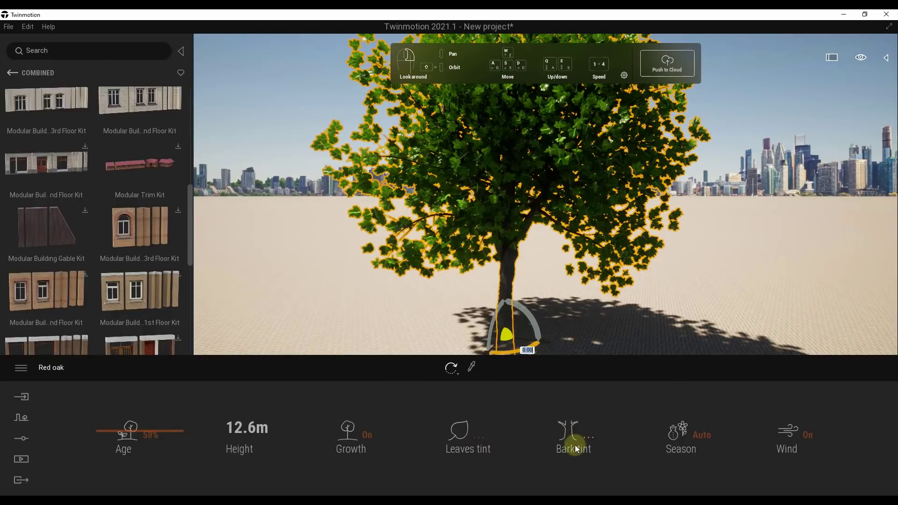
Step: Give the Red oak's bark a salmon-red tint after trying pink and orange
left_click(574, 437)
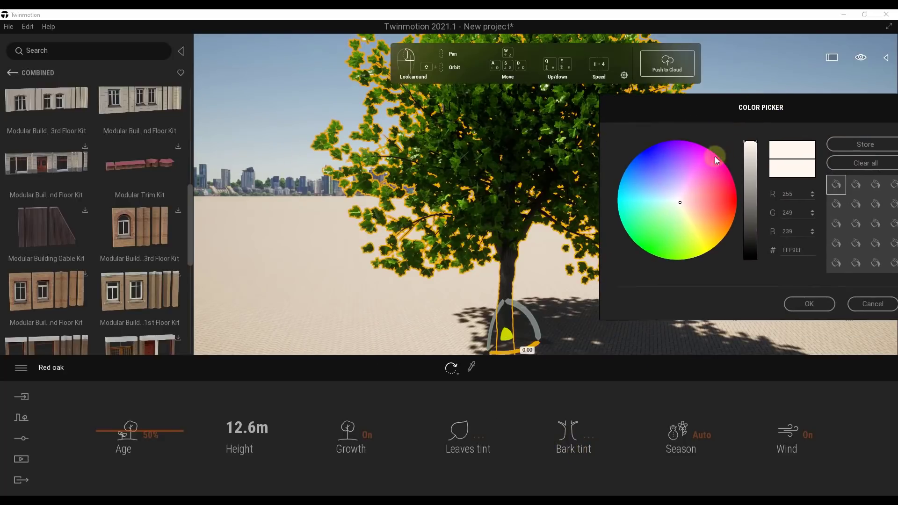
left_click(686, 201)
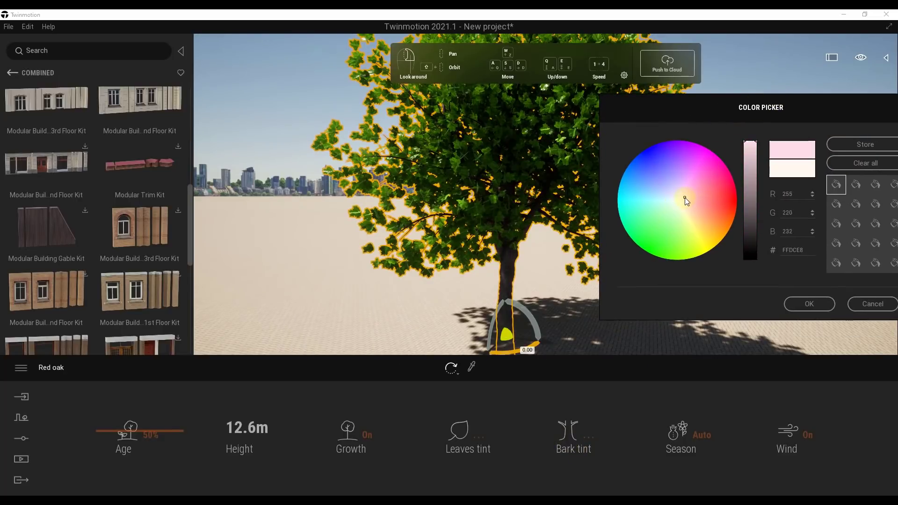
left_click(717, 202)
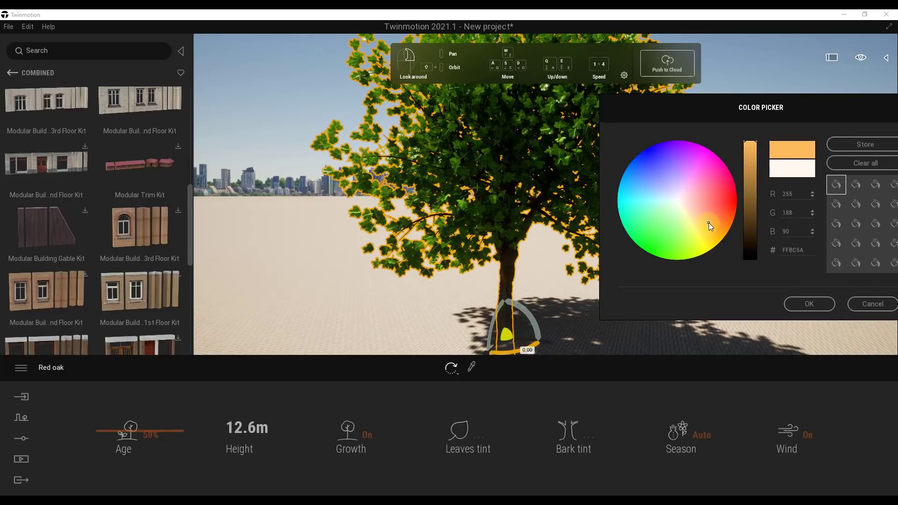
left_click(697, 221)
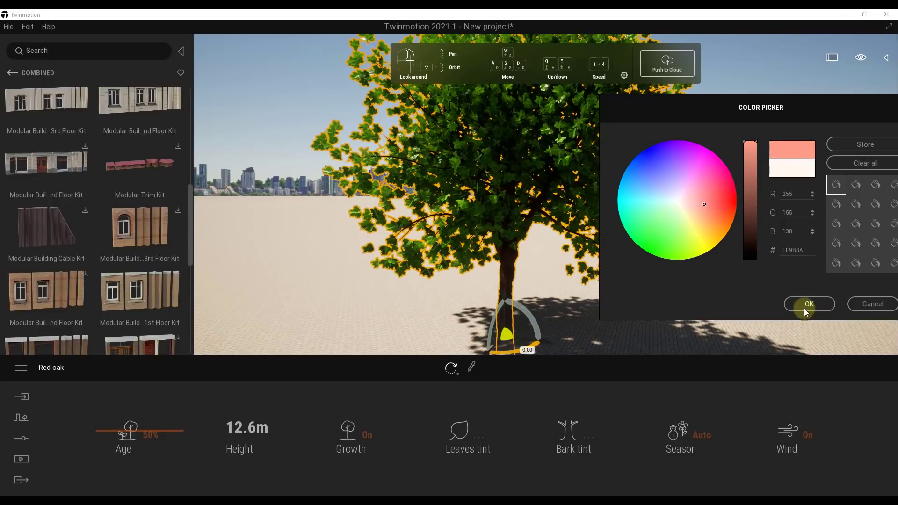
left_click(809, 304)
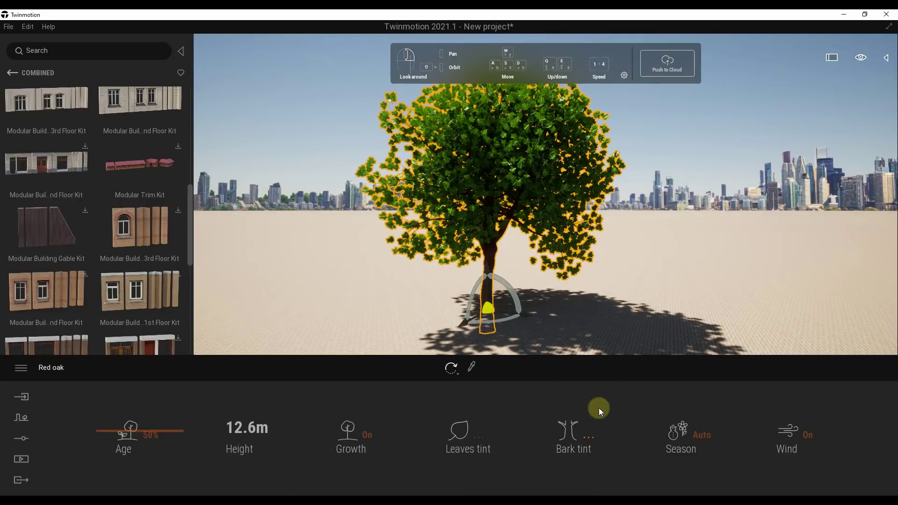
mouse_move(619, 396)
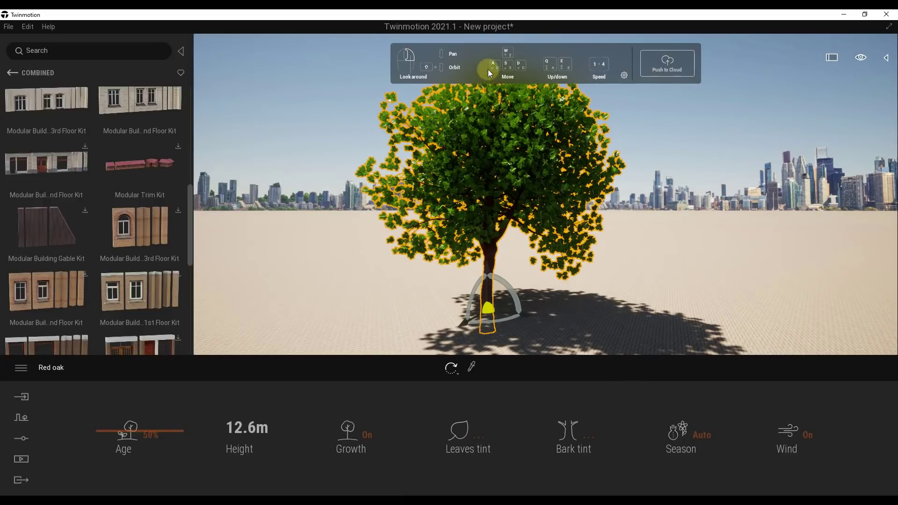
Step: Hide the navigation help panel from the navigation style options
left_click(624, 74)
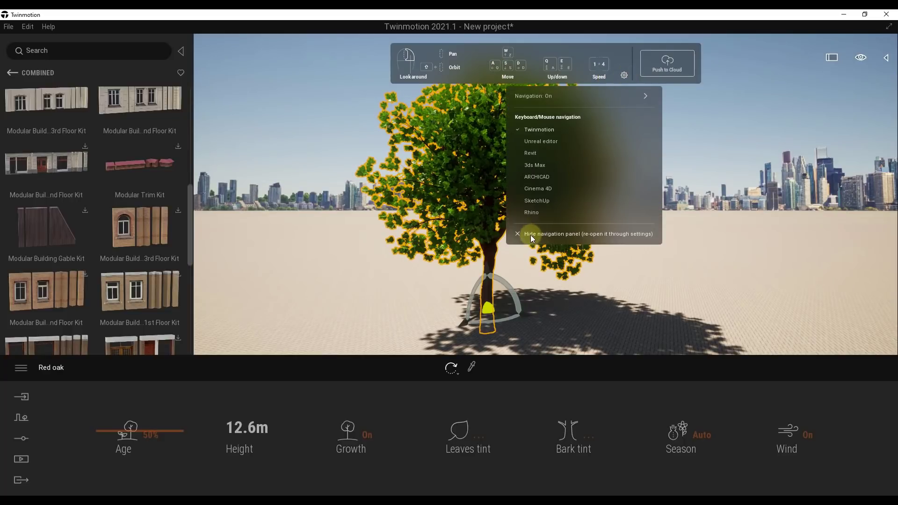
left_click(531, 234)
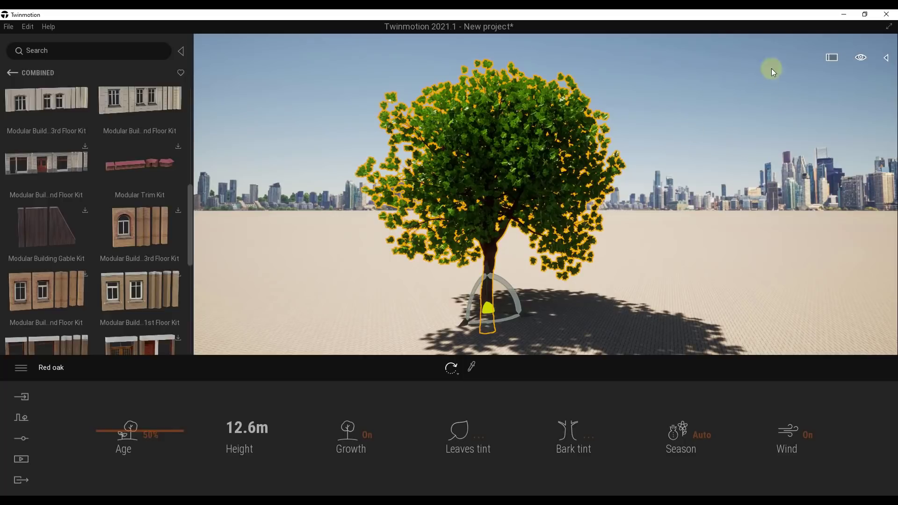
left_click(860, 57)
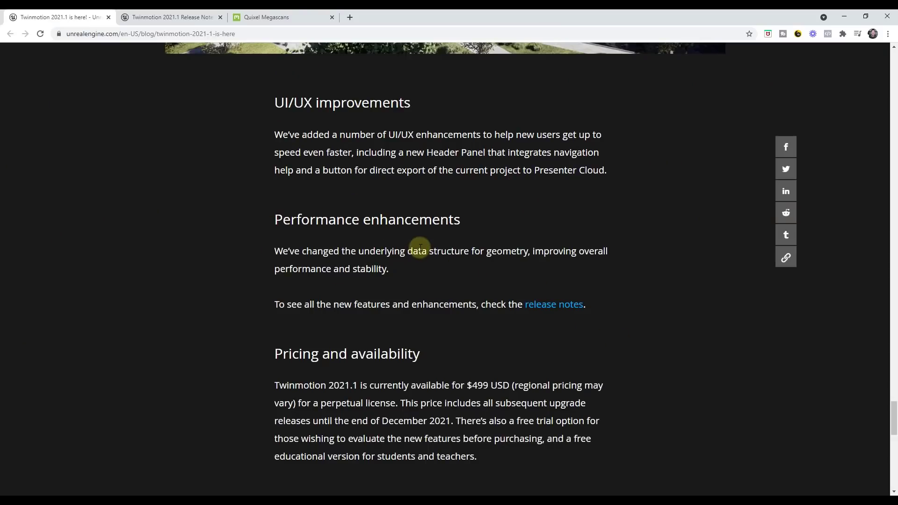
mouse_move(406, 220)
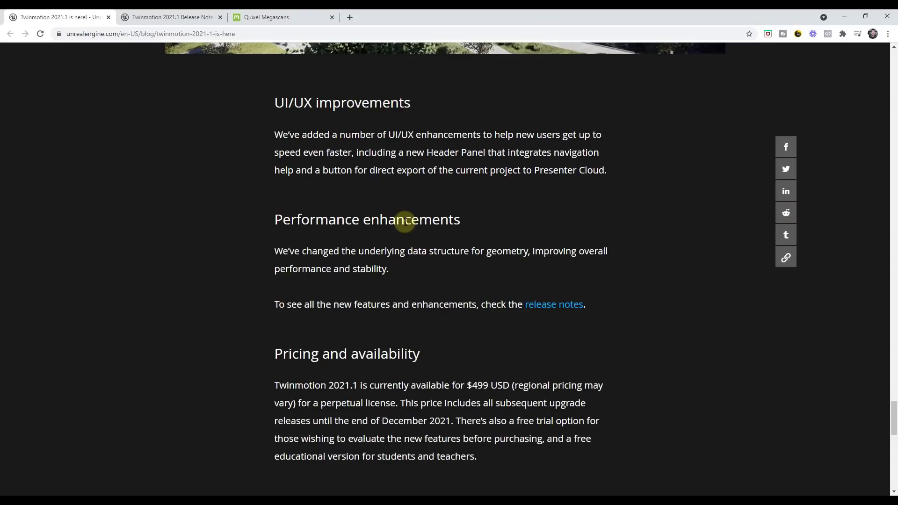
mouse_move(457, 211)
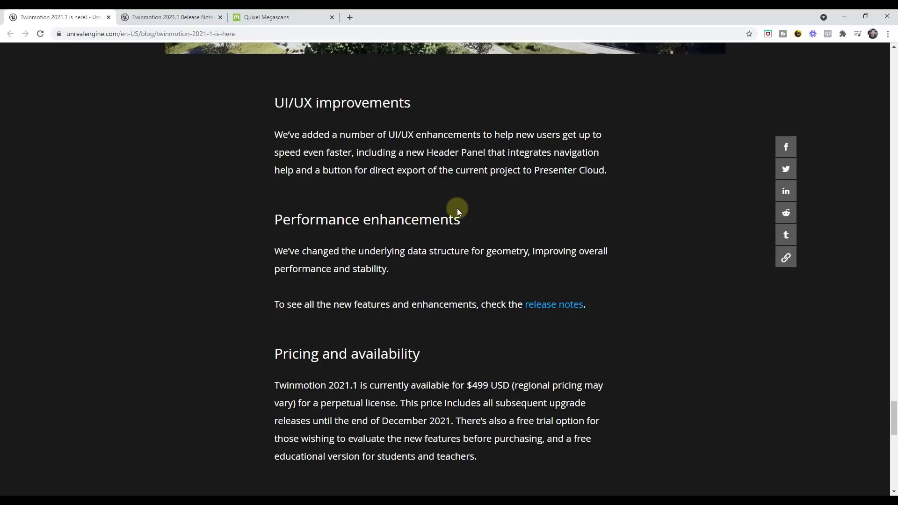